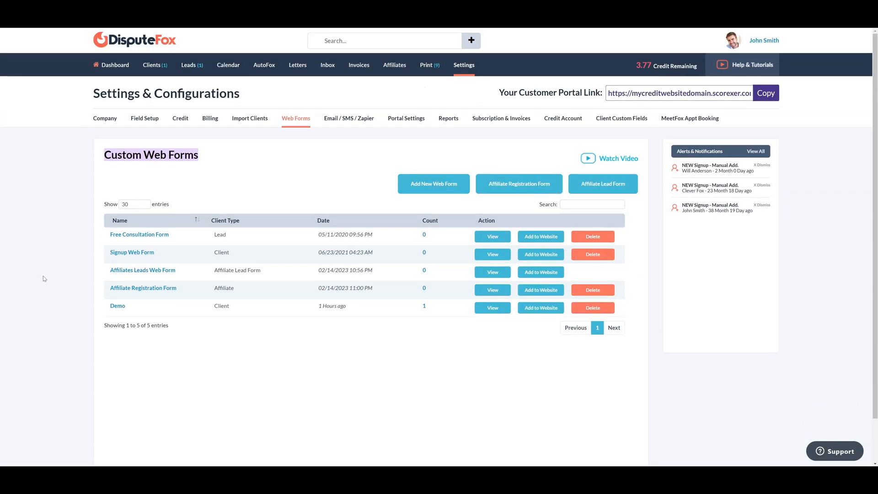
mouse_move(208, 247)
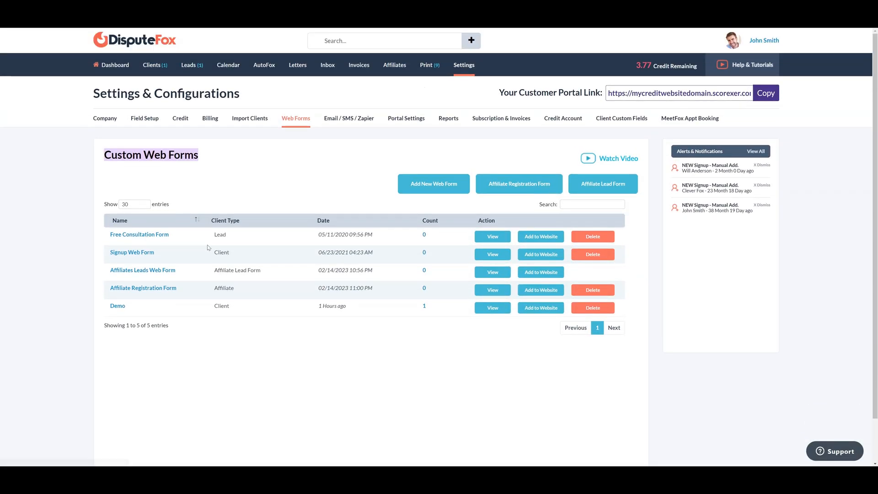
mouse_move(492, 236)
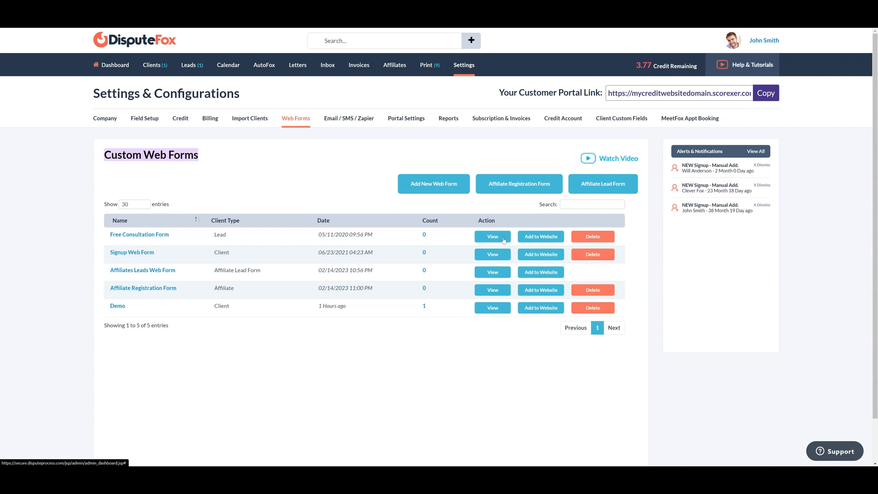
Step: Review the Free Consultation Form's fields and embed code, then return to the dashboard
click(493, 236)
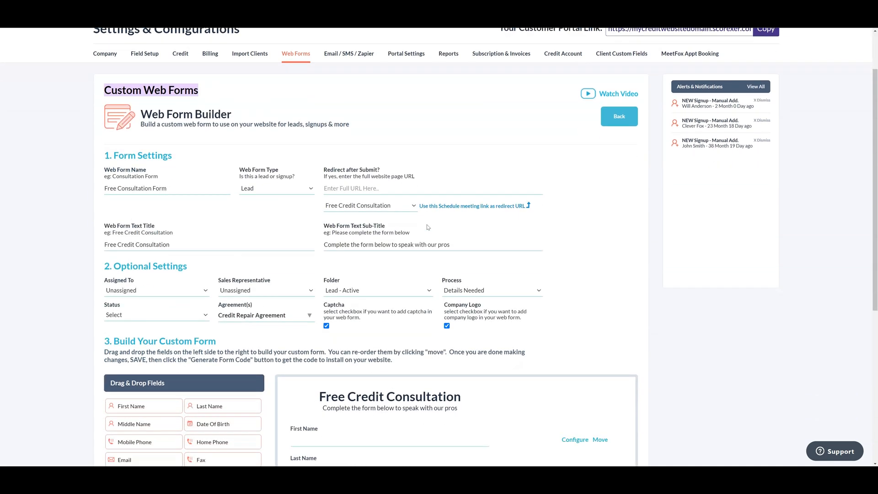
scroll(down, 3)
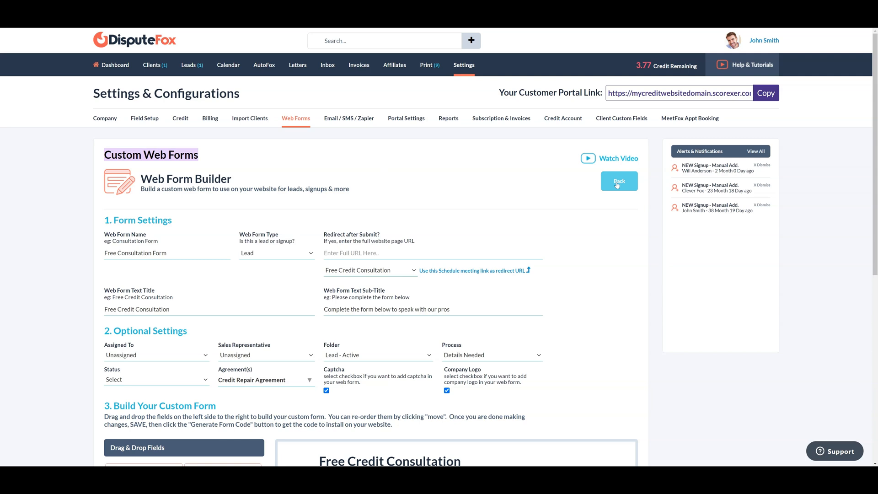
click(620, 181)
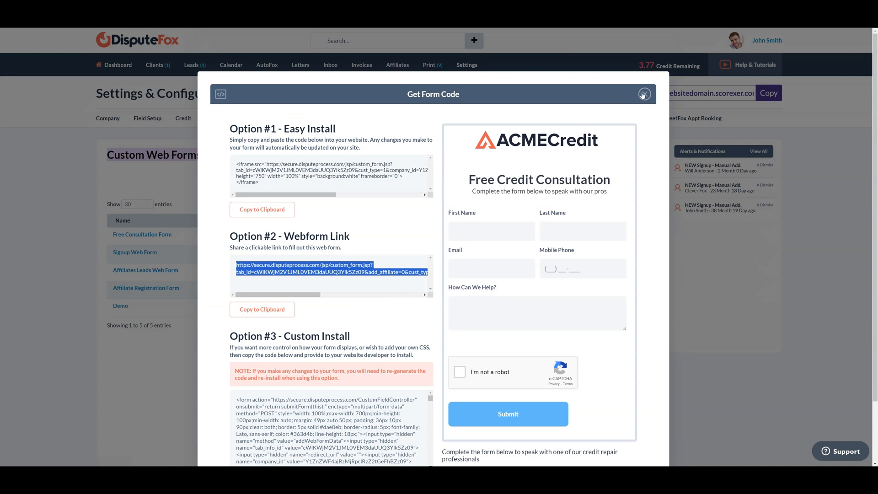
click(645, 94)
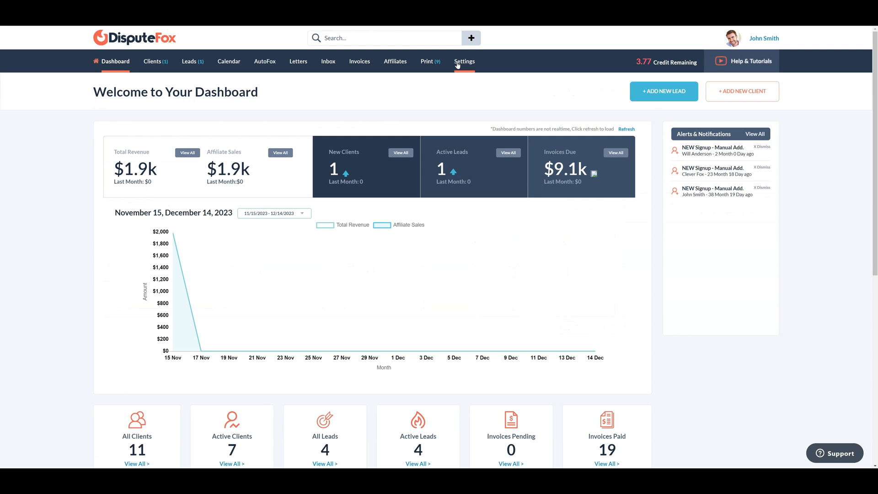
Step: Go to Settings > Web Forms and start a new blank web form in the builder
click(464, 61)
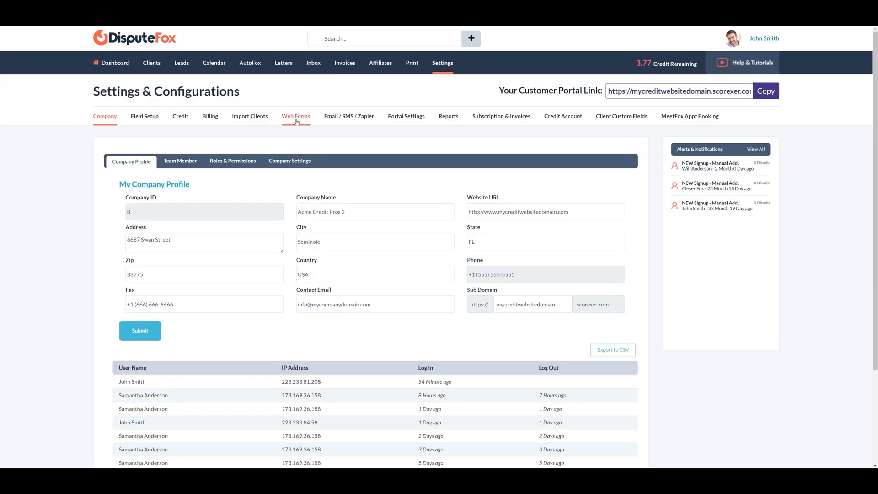
click(296, 117)
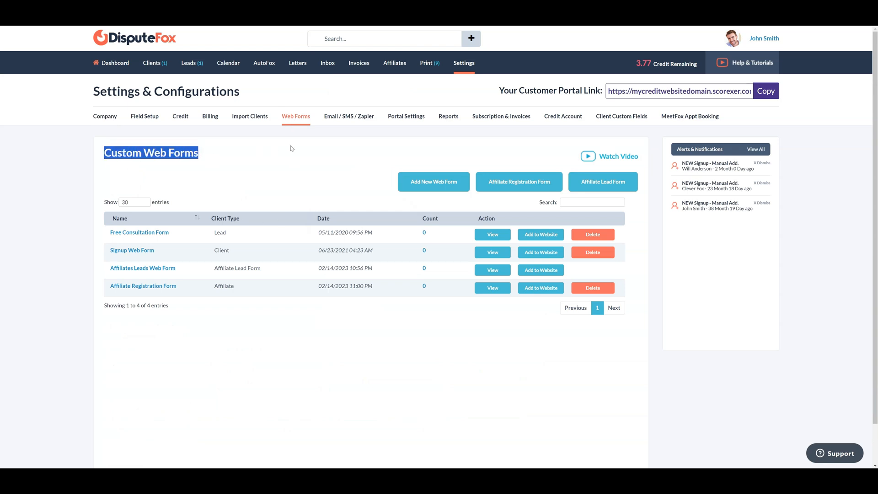
mouse_move(401, 185)
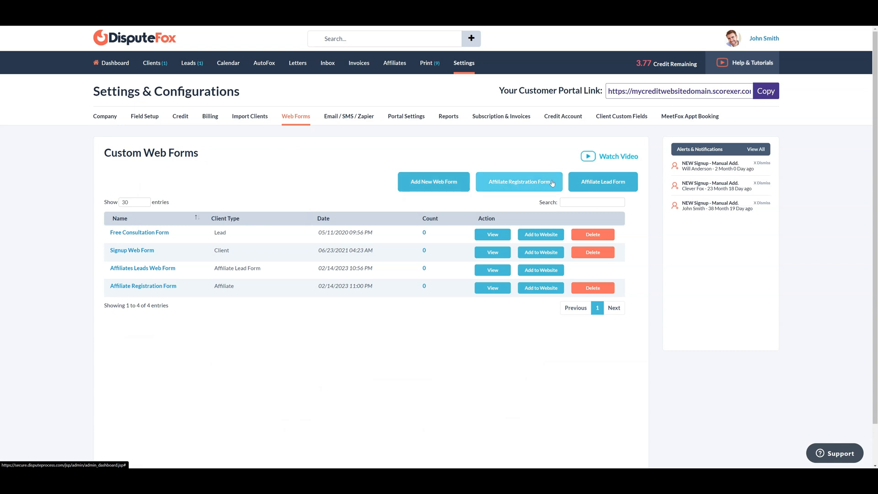
mouse_move(168, 216)
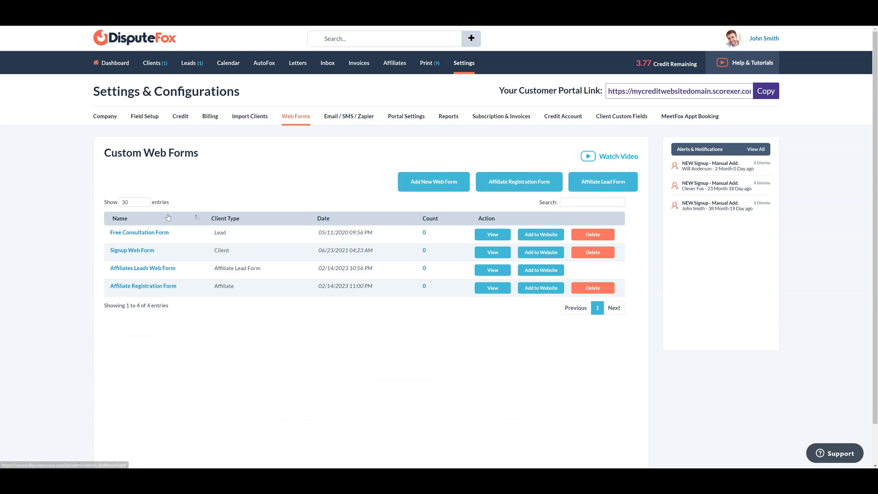
drag(168, 218, 189, 293)
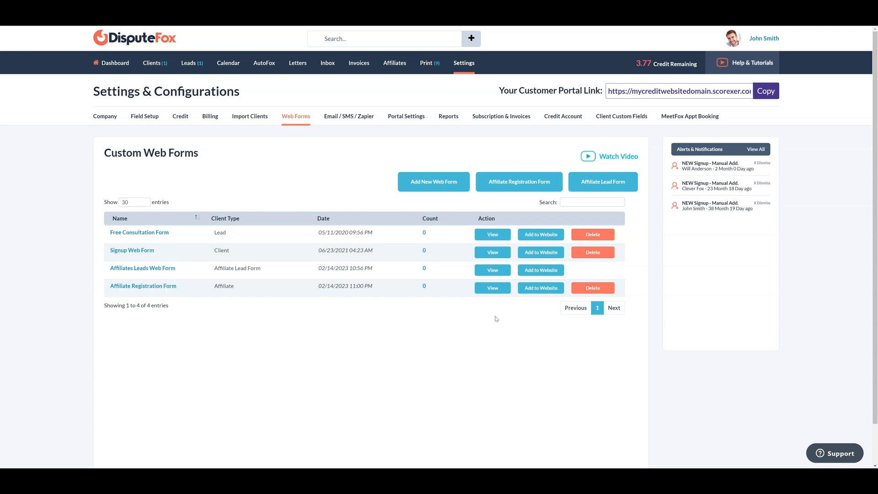
click(434, 181)
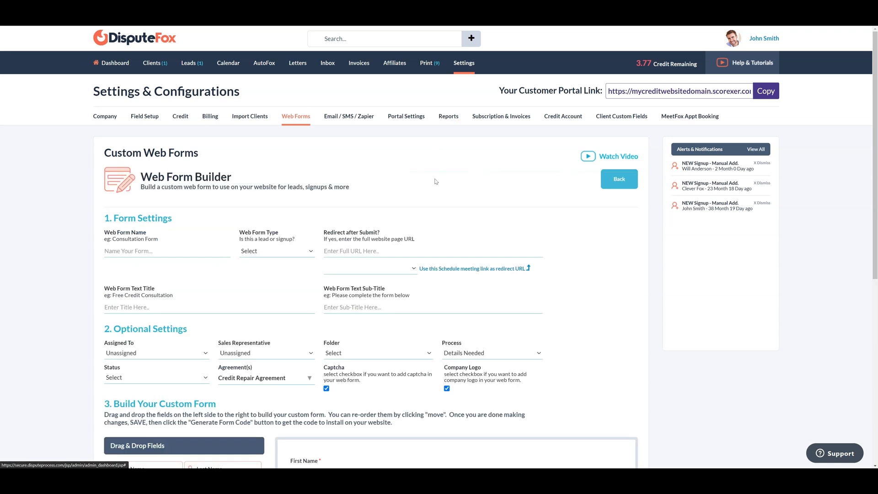
Step: Name the form 'Demo', type Client, redirect to the schedule meeting link, folder Client - Active
double_click(137, 218)
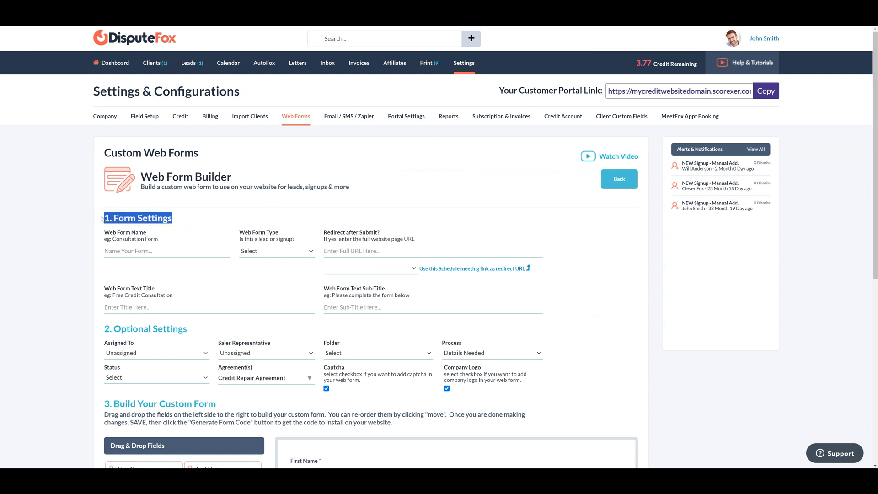
text(Demo)
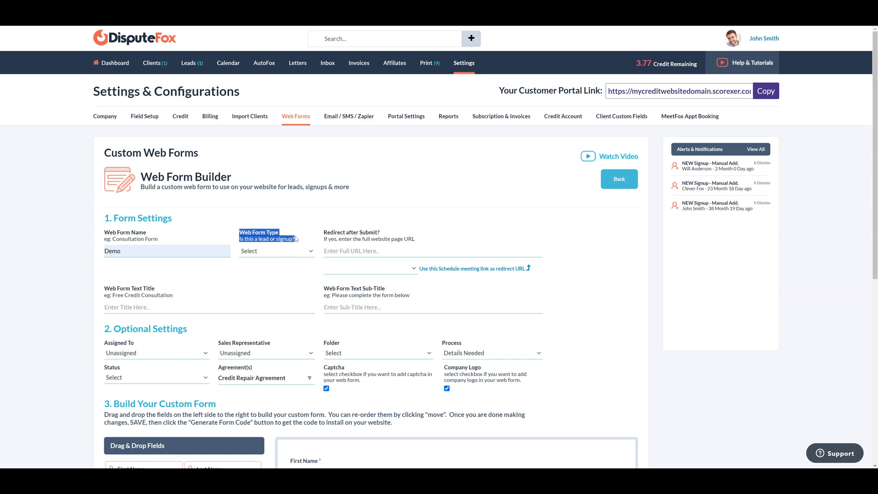
click(277, 251)
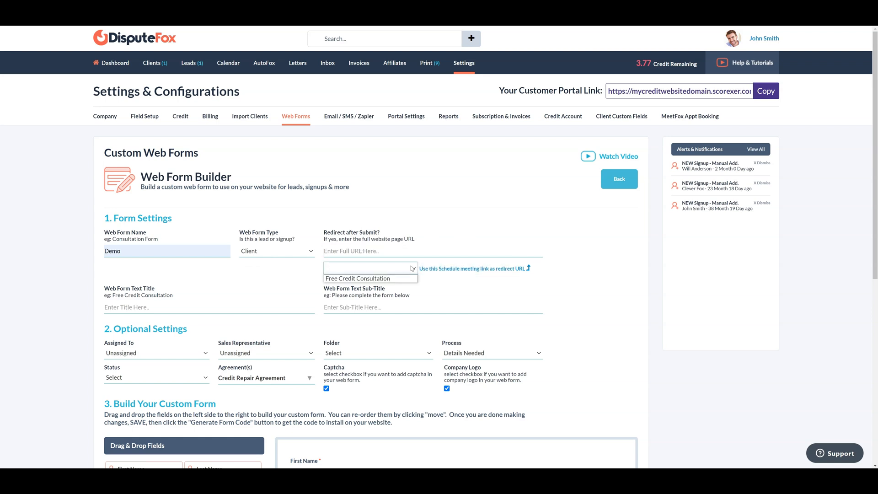
click(357, 278)
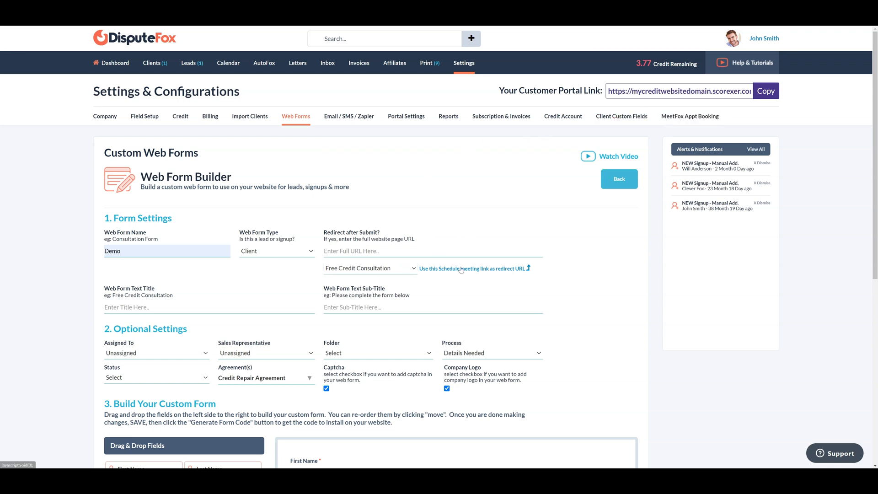
click(474, 269)
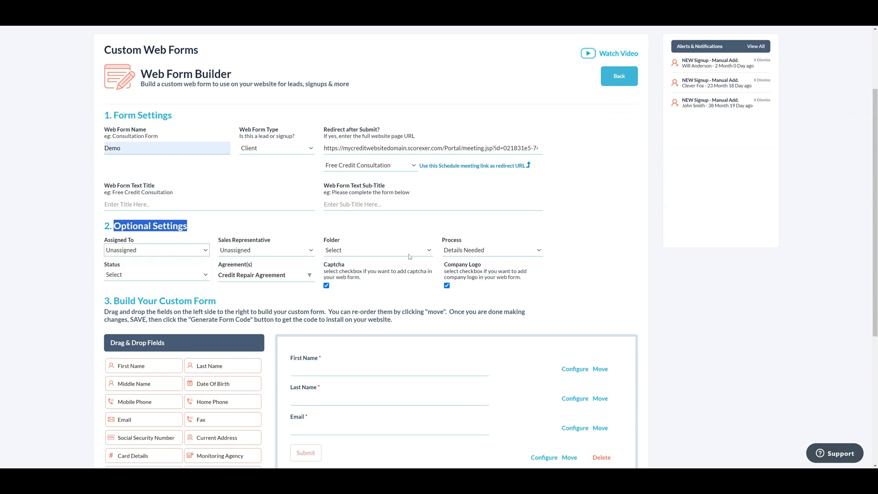
click(326, 286)
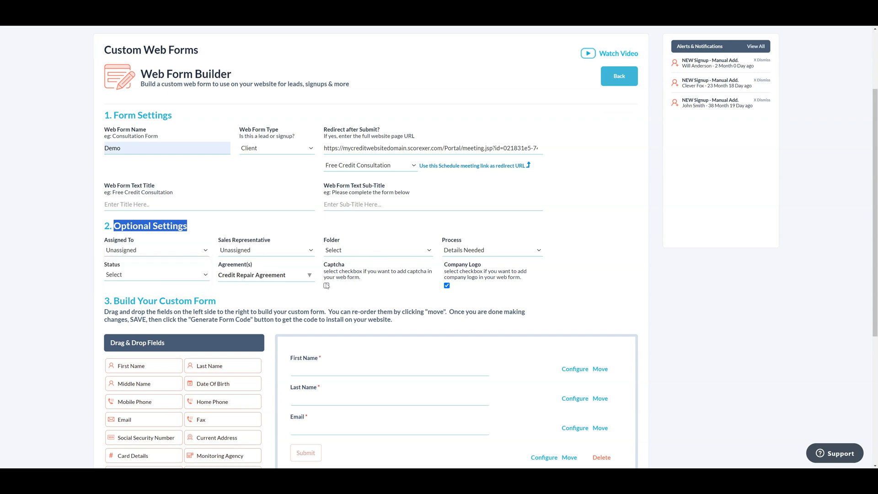
click(325, 285)
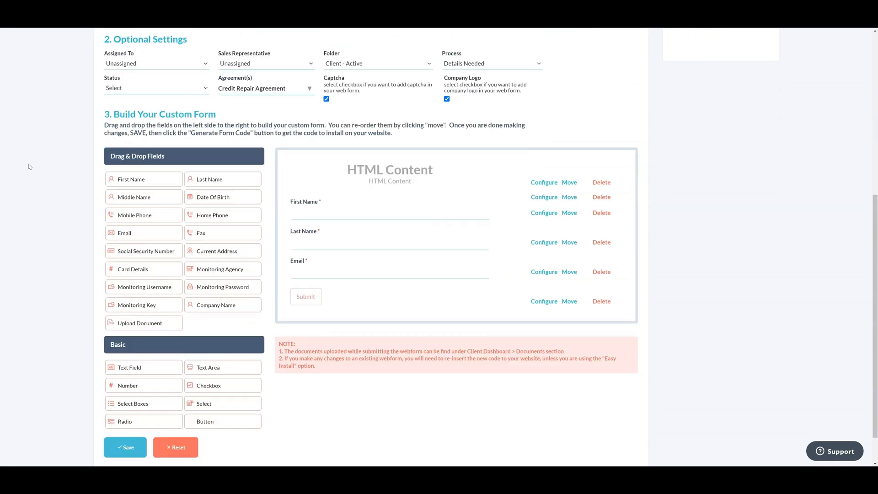
Step: Add Mobile Phone, card details, and a Select Boxes field below Upload Document
scroll(down, 3)
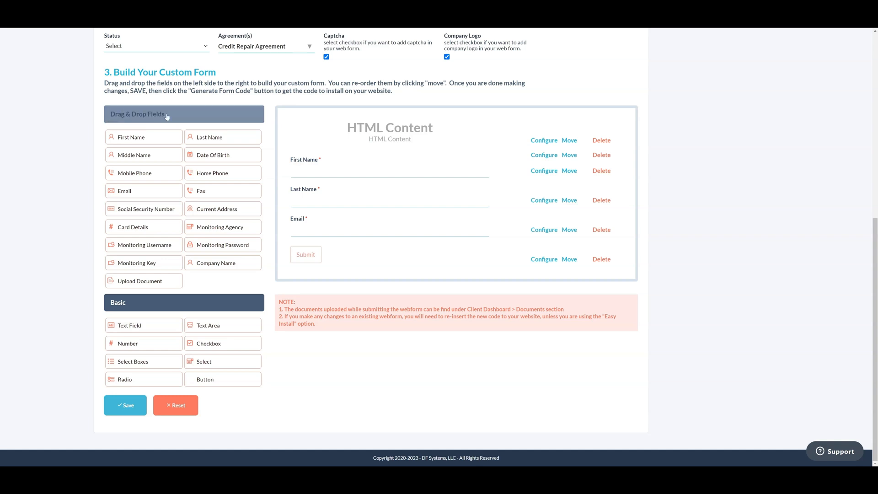
mouse_move(249, 117)
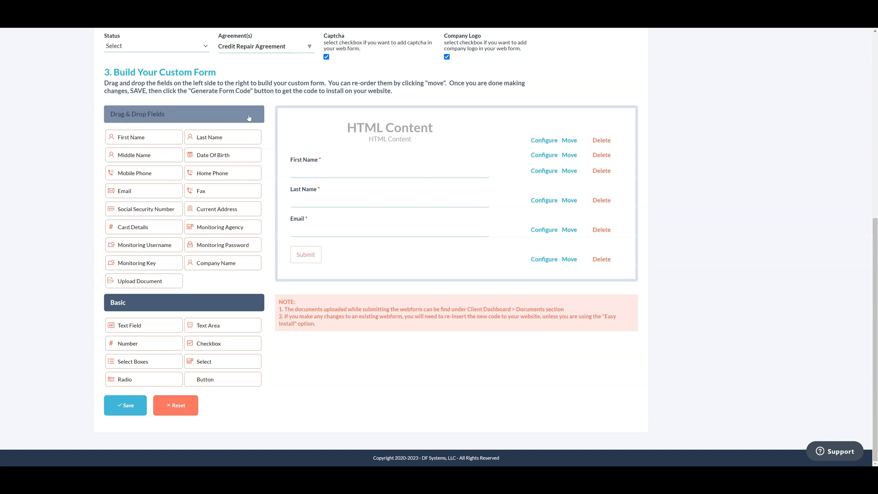
mouse_move(184, 116)
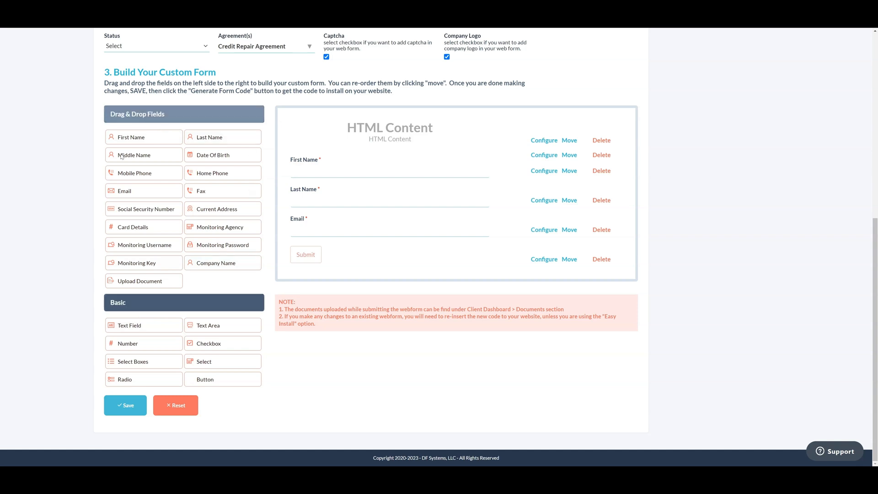
drag(144, 173, 271, 177)
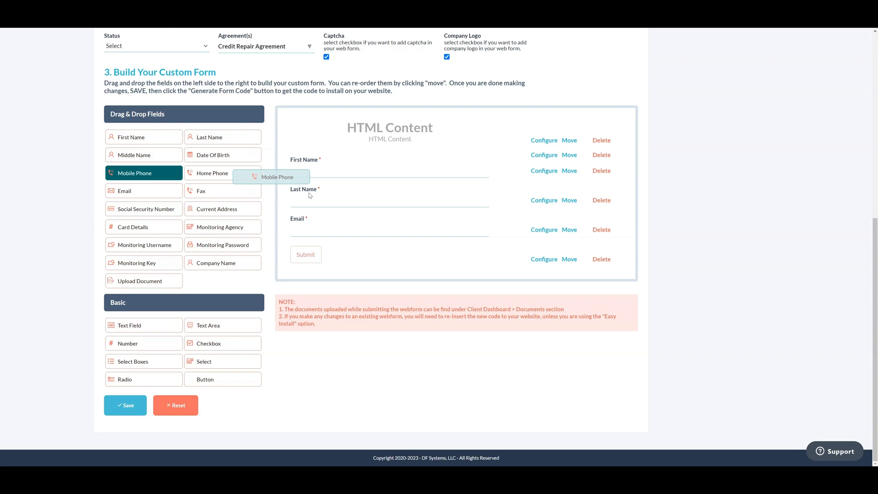
click(544, 140)
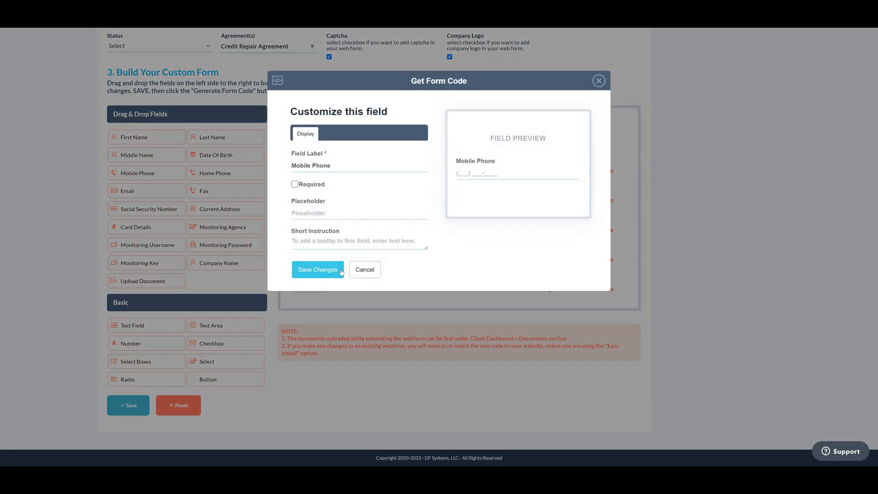
click(318, 269)
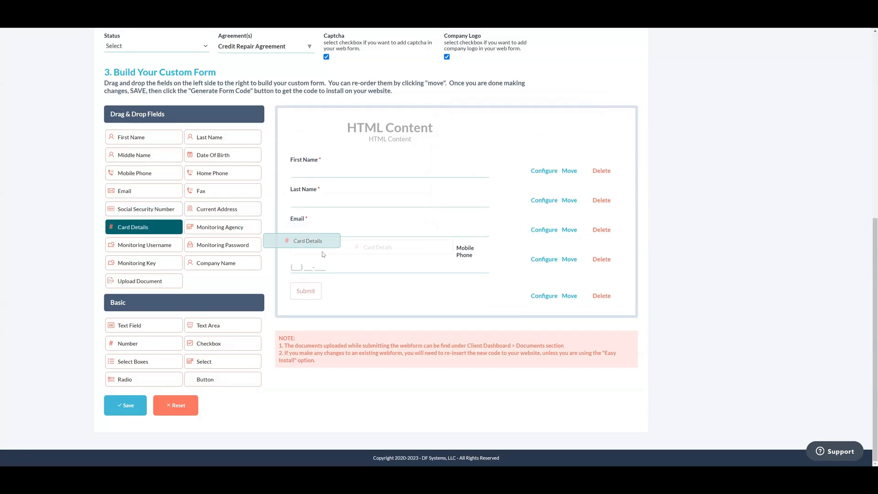
drag(143, 227, 389, 255)
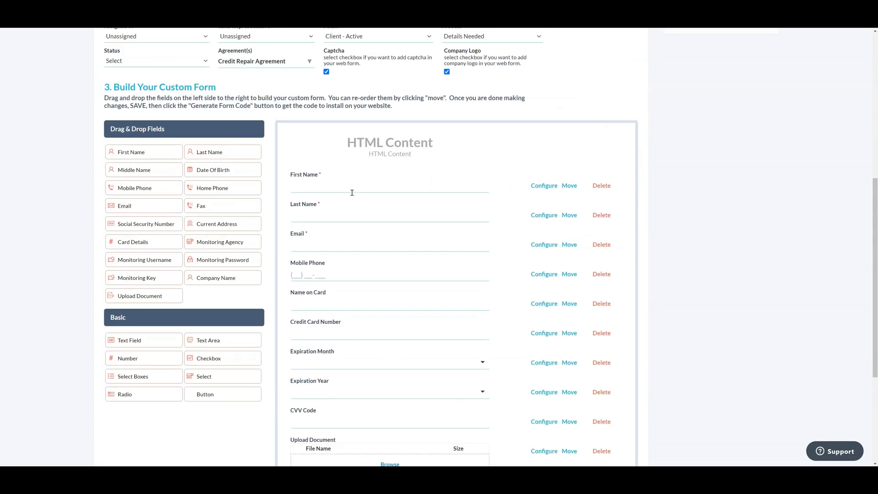
scroll(down, 3)
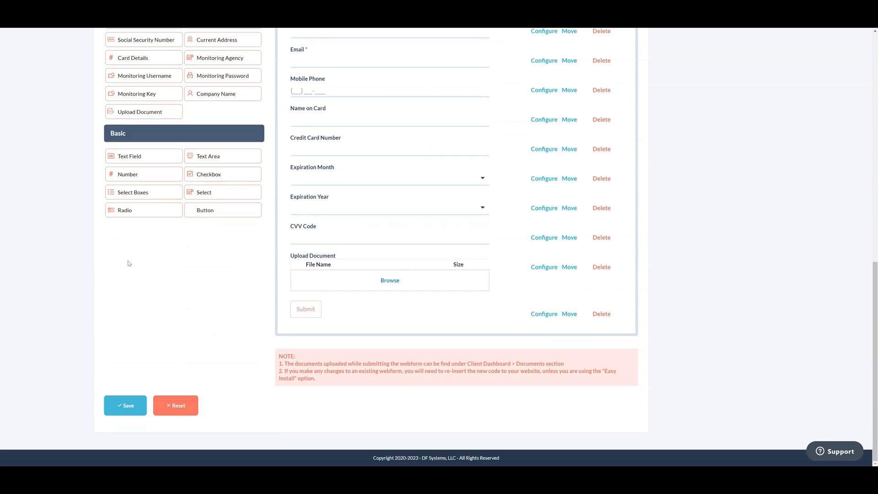
drag(144, 192, 345, 298)
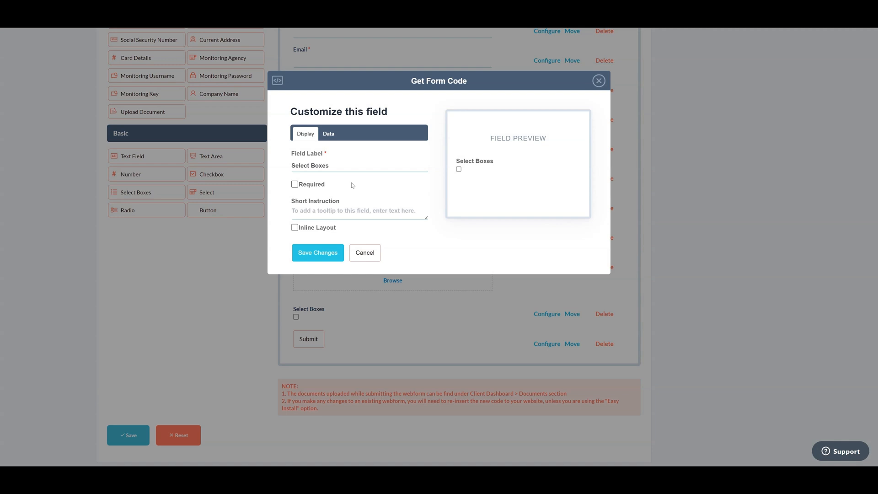
Step: Label the field 'What is your primary credit concern?' with four options ending in Resolving Collections
text(What is your primary credit concern?)
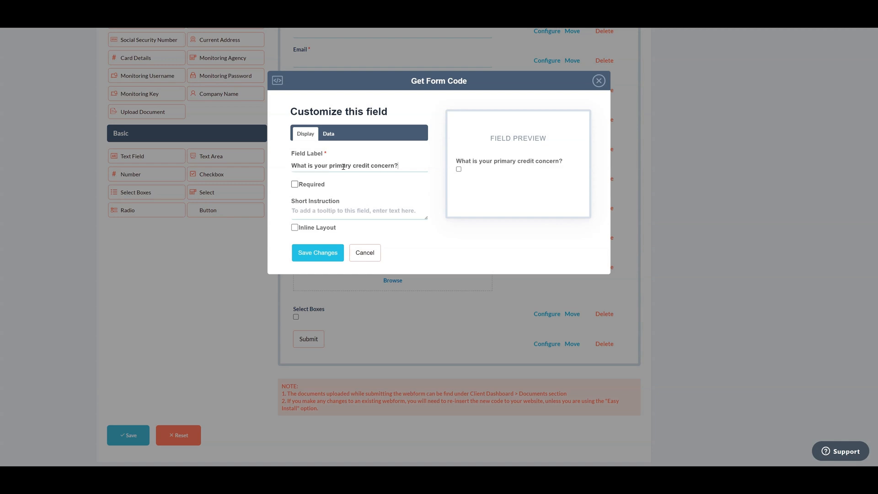
click(328, 134)
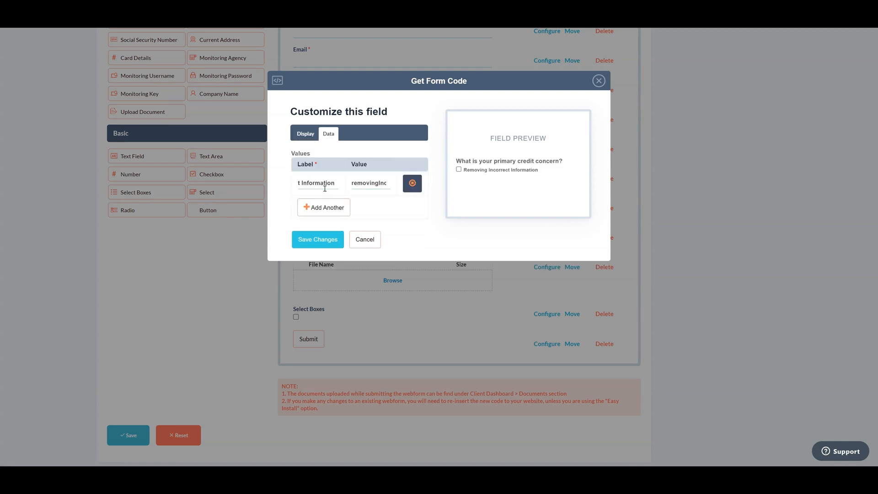
click(323, 207)
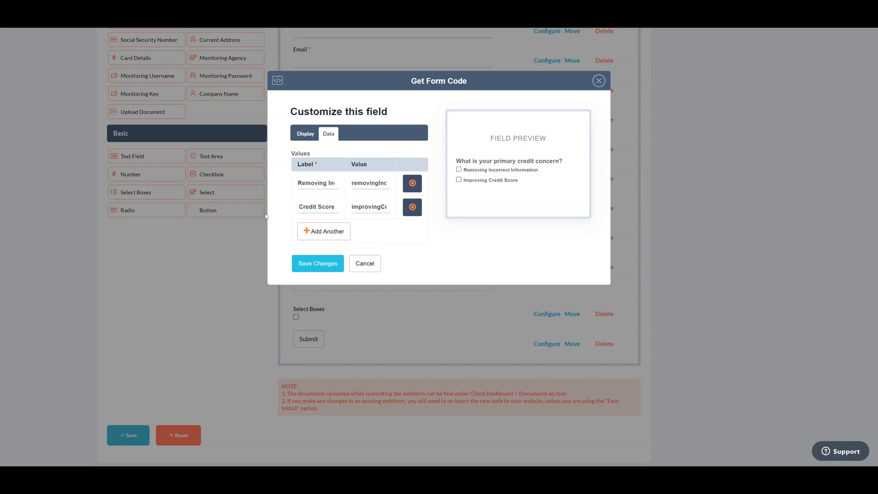
click(324, 230)
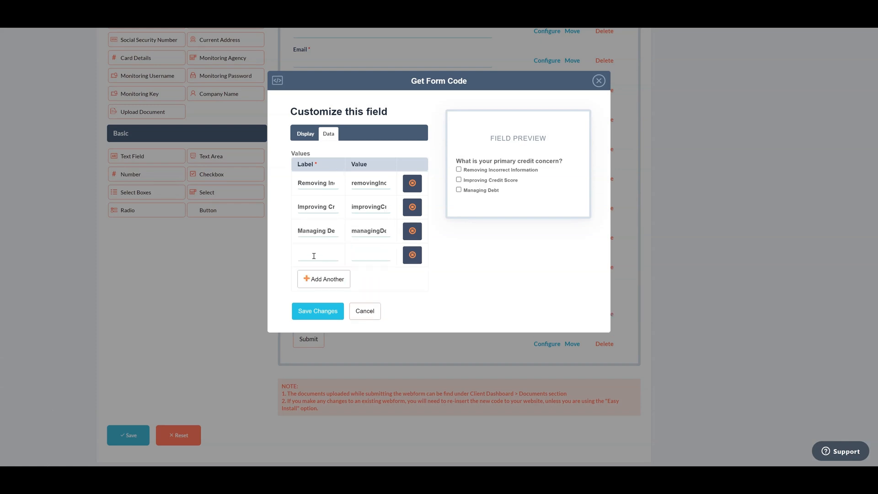
text(Resolving Collections)
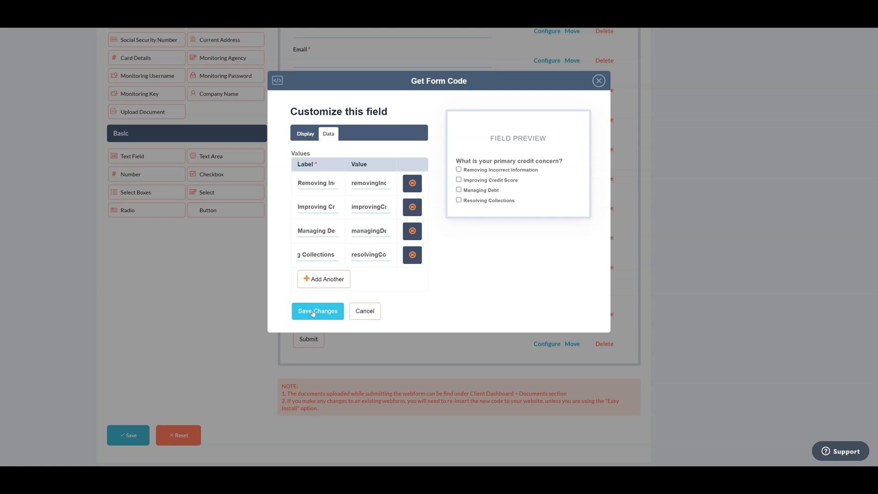
click(318, 311)
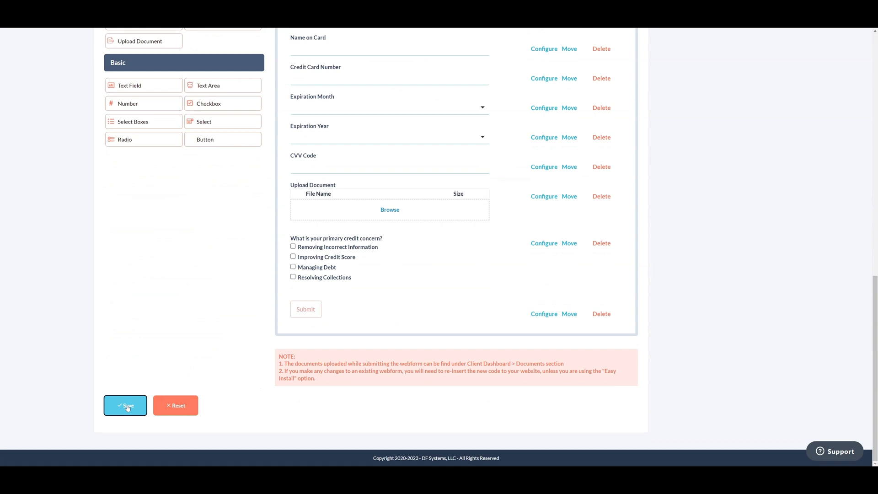
Step: Save the Demo form and review its Get Form Code install options and Webform Link
click(125, 405)
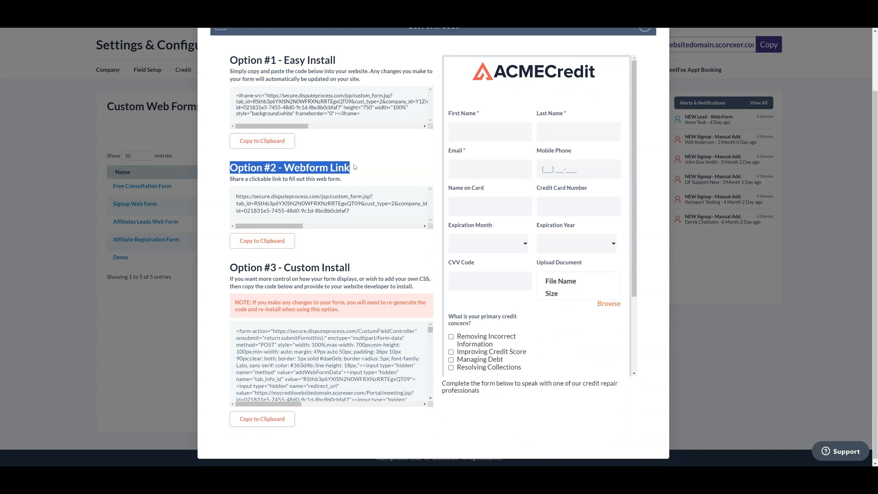
click(242, 179)
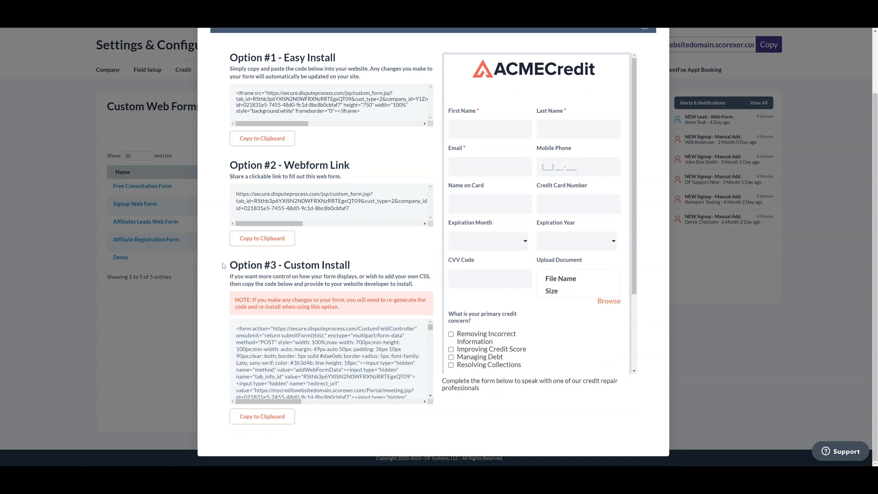
double_click(289, 265)
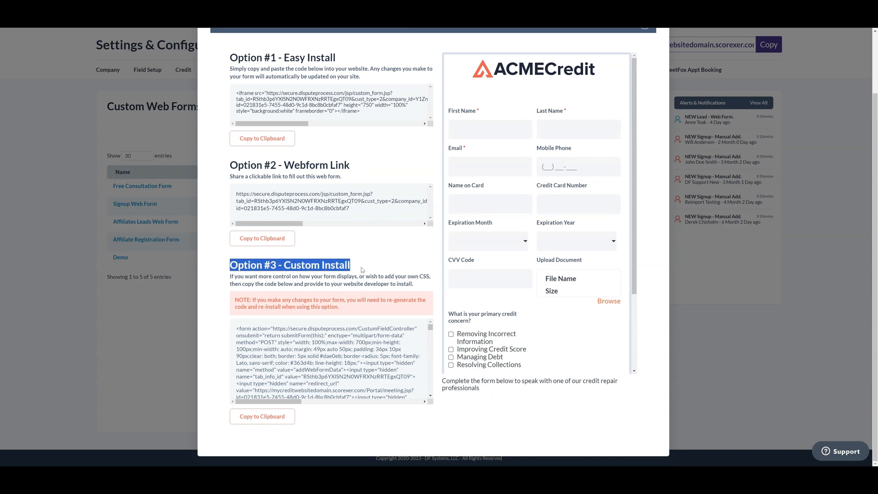
click(365, 267)
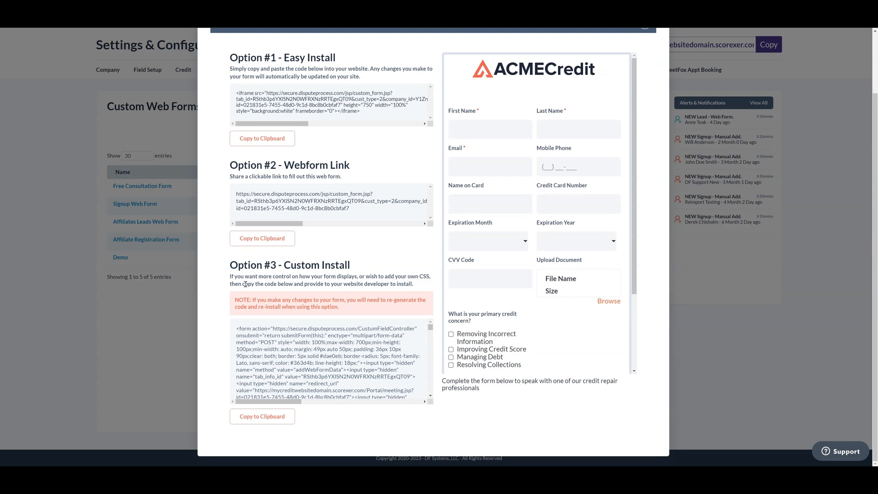
mouse_move(386, 283)
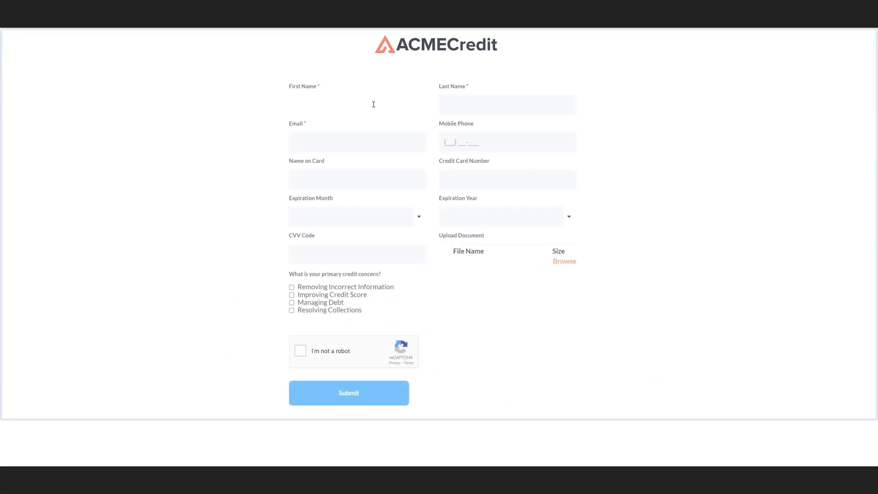
text(Anne)
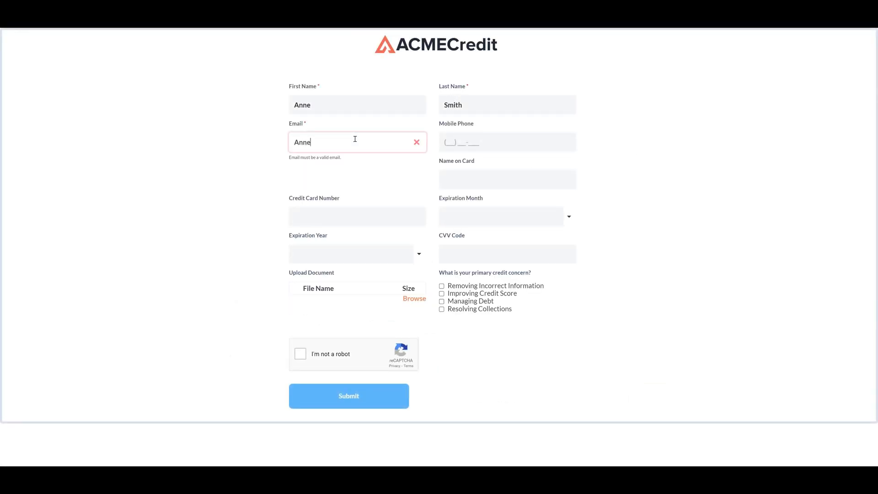
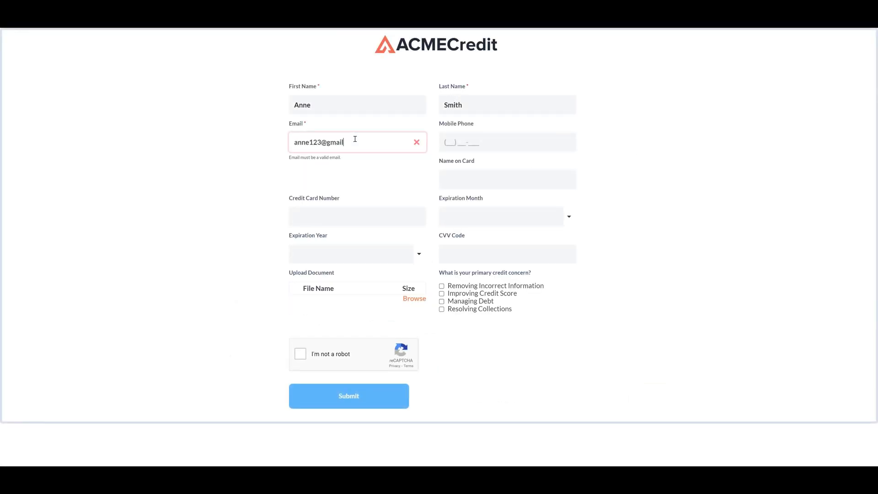
click(291, 286)
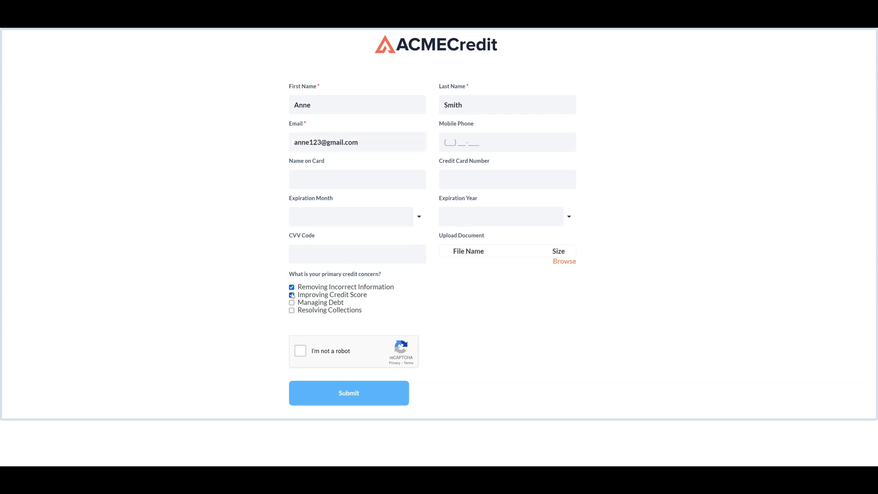
click(349, 394)
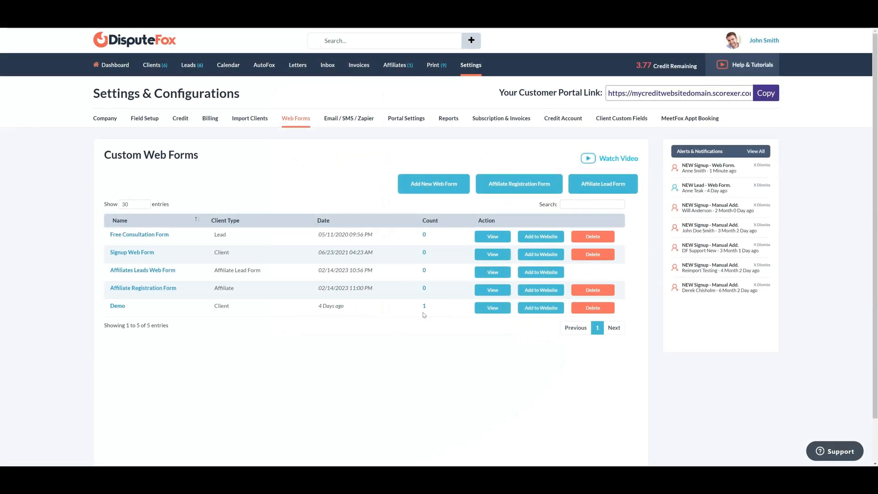
mouse_move(350, 317)
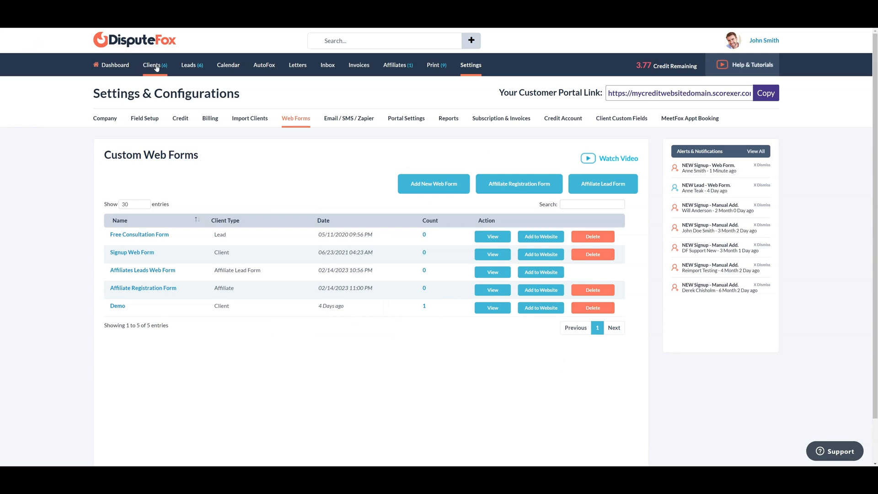
click(152, 65)
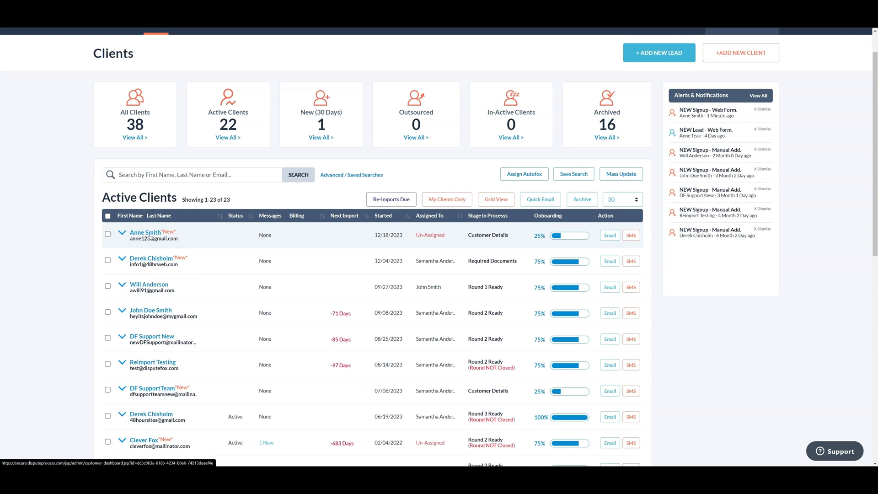
click(146, 233)
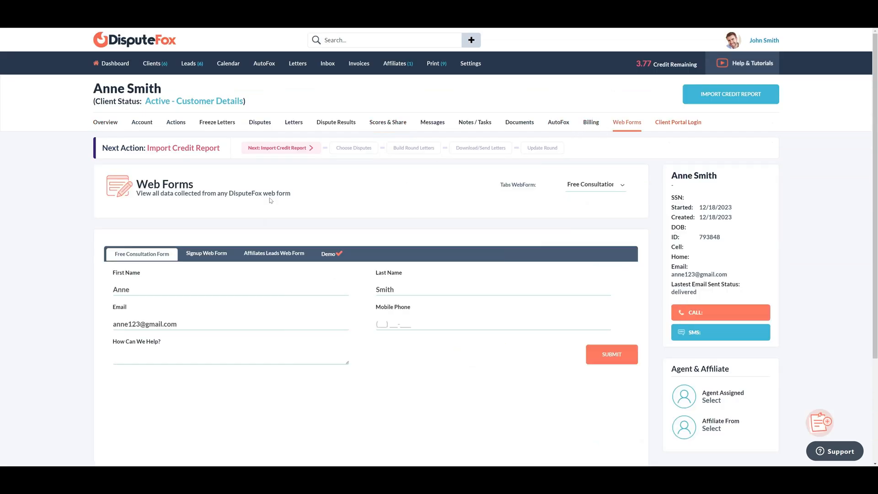
click(329, 255)
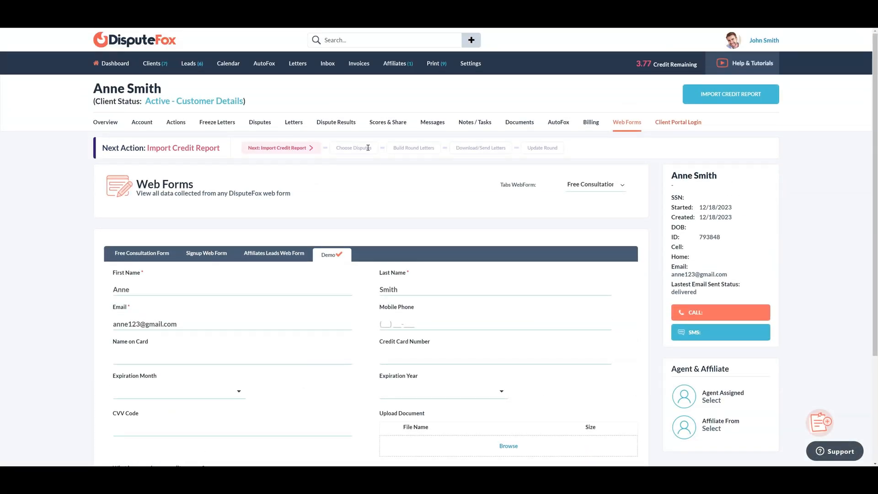
mouse_move(263, 63)
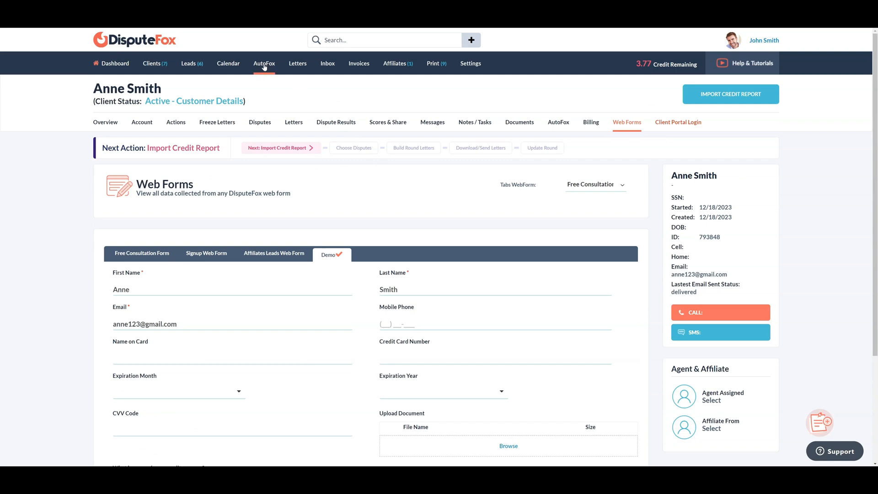
Step: Create AutoFox 'Configure Autofox with webform submission' triggered on Demo Webform Submitted, saved as paused draft
click(263, 63)
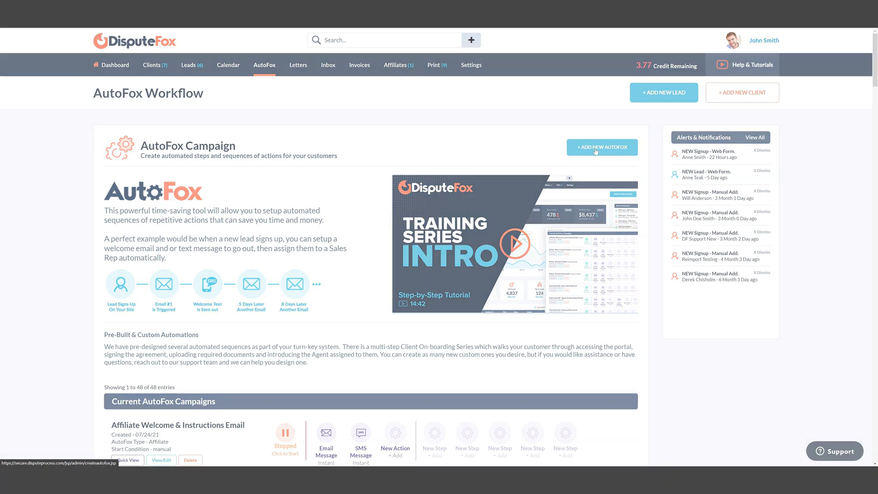
click(602, 148)
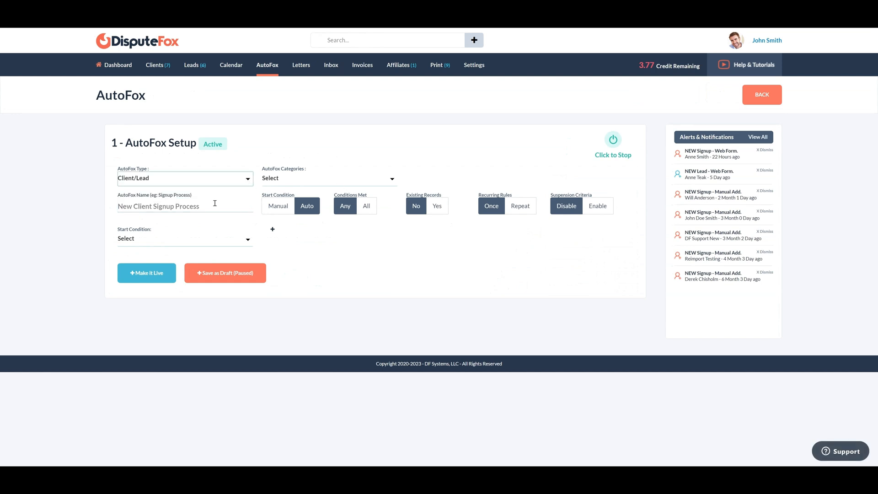
text(Configure Autofox with webform submission)
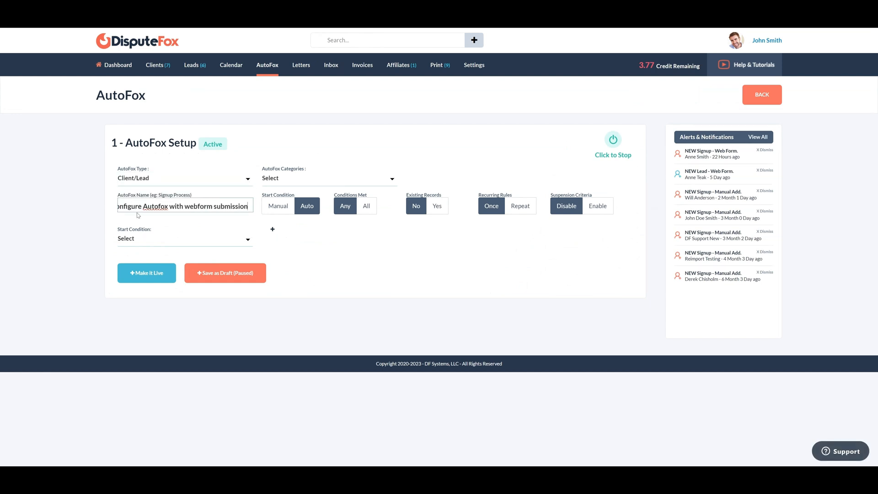
click(184, 237)
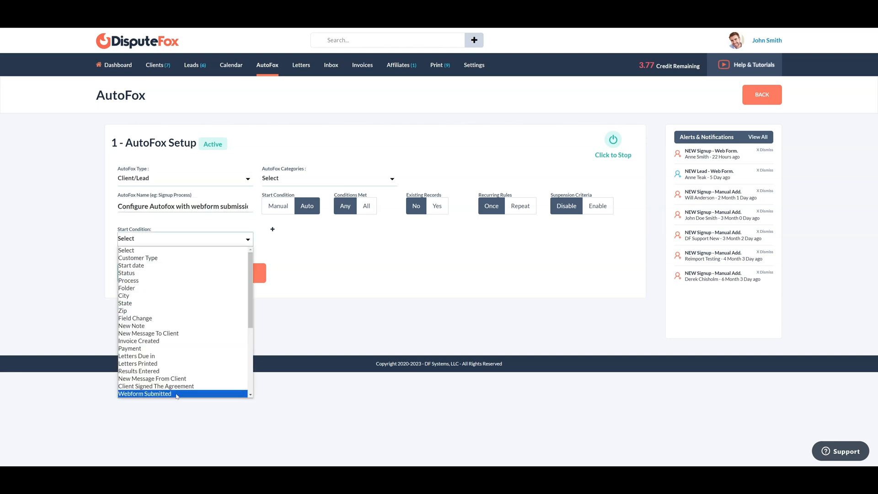
click(144, 394)
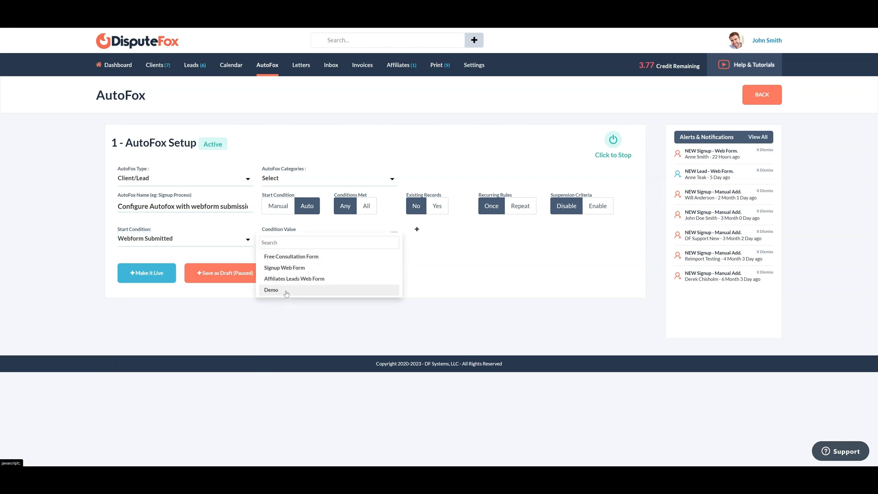
click(271, 289)
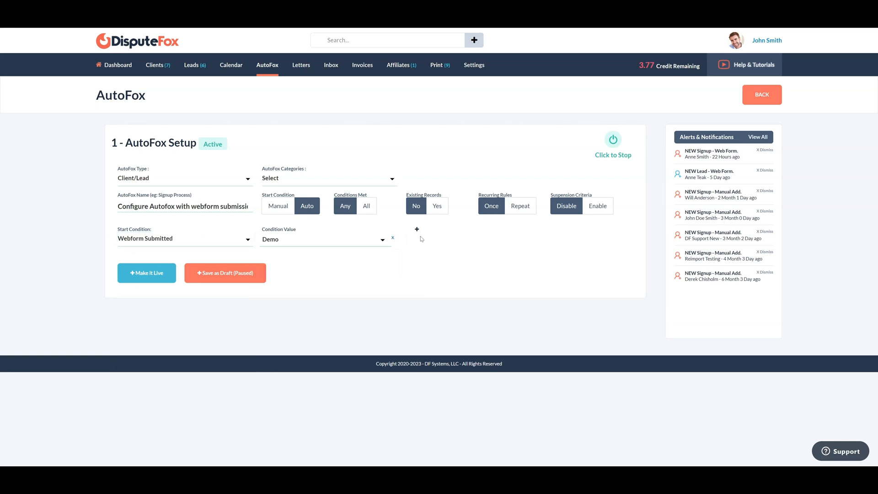
mouse_move(234, 280)
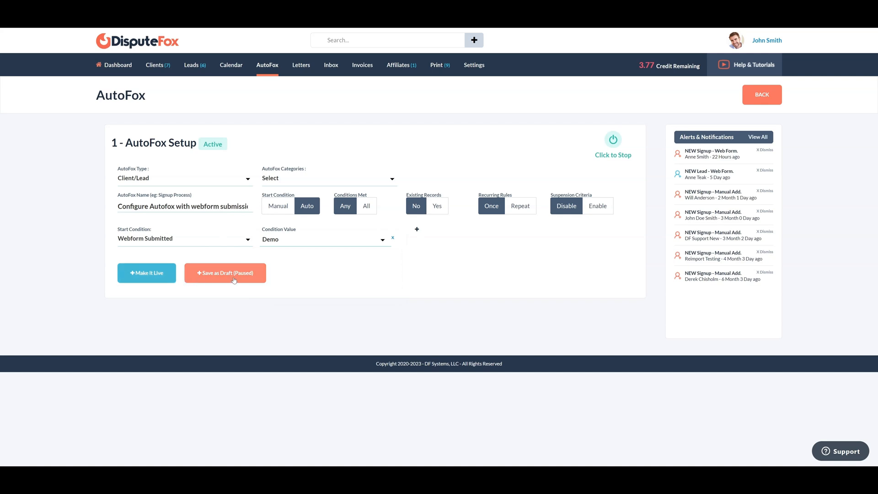
click(226, 272)
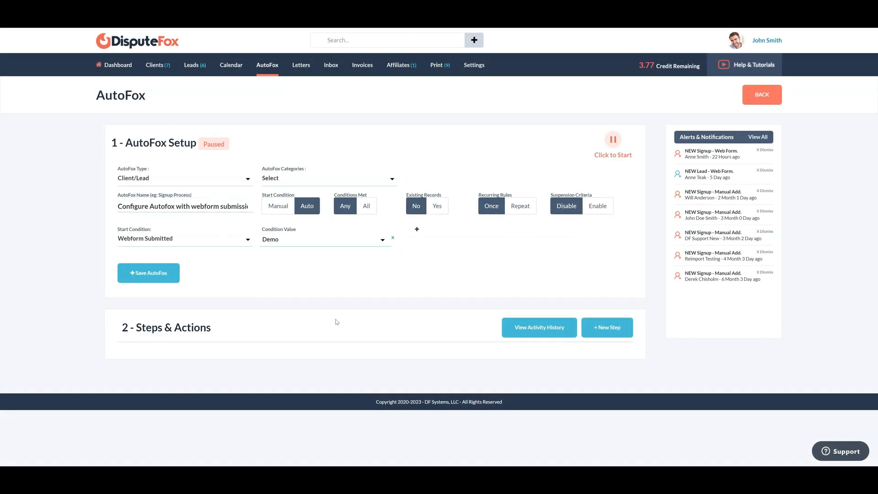
mouse_move(370, 302)
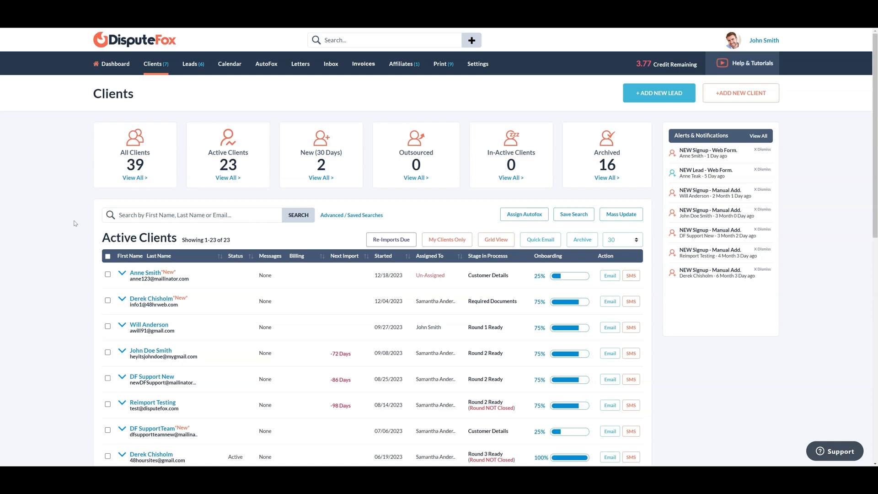
Step: Review the ACMECredit Client Survey form, then start a new email to the client
click(471, 64)
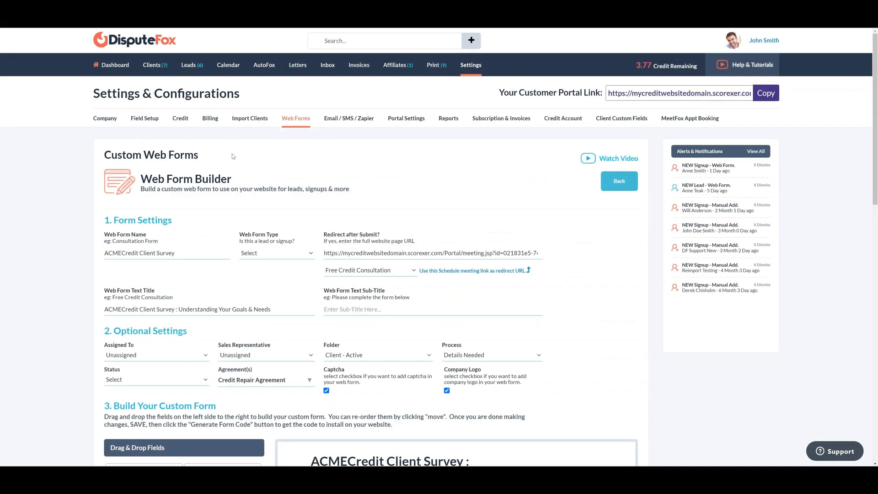
scroll(down, 3)
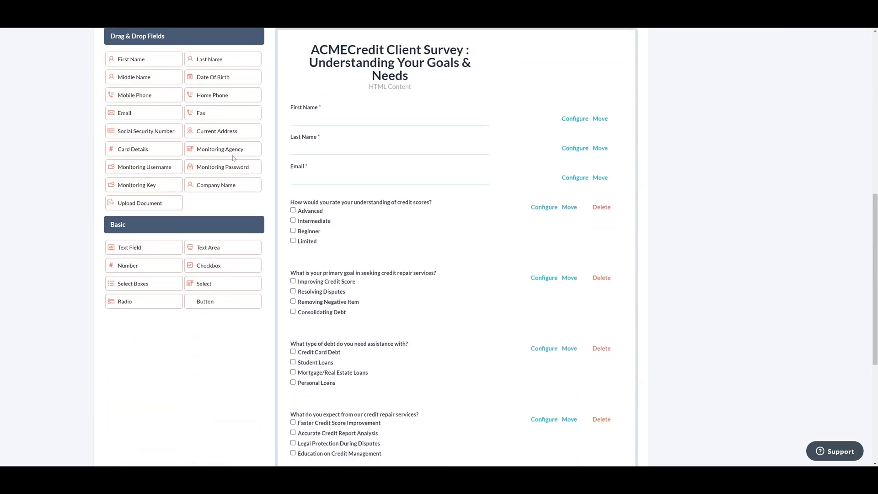
scroll(down, 3)
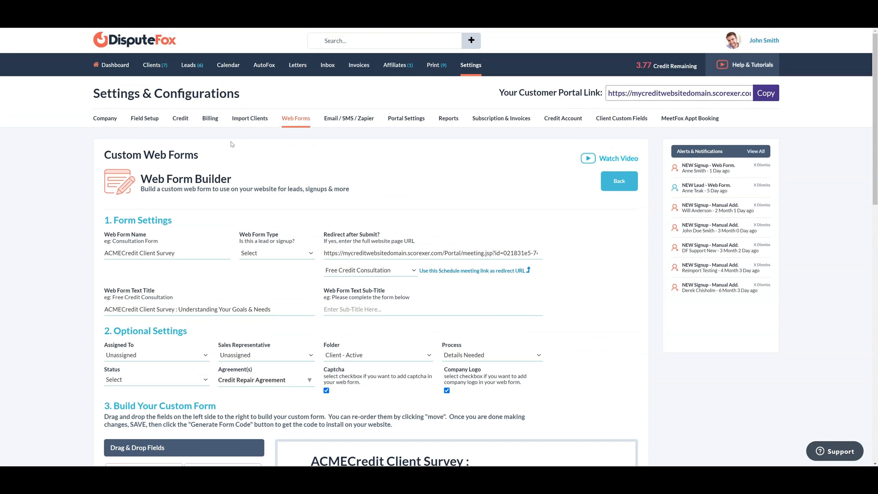
click(152, 64)
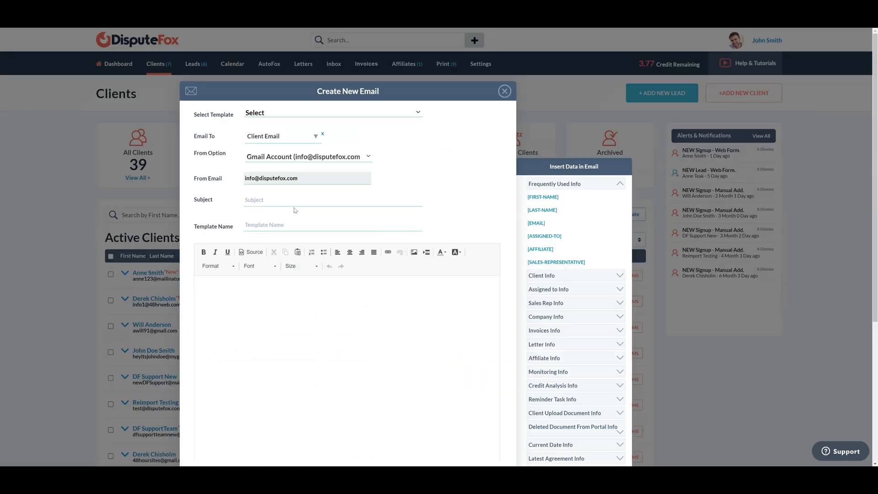
Step: Give the survey email the subject 'ACMECredit Client Survey' before sending it with the survey link
text(ACMECredit Client Survey)
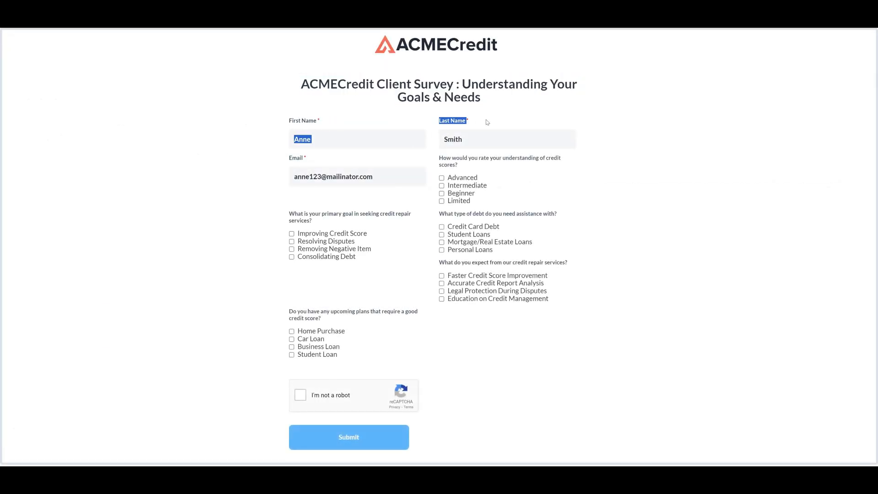
Step: Answer the ACMECredit Client Survey questions and submit the completed form
click(292, 233)
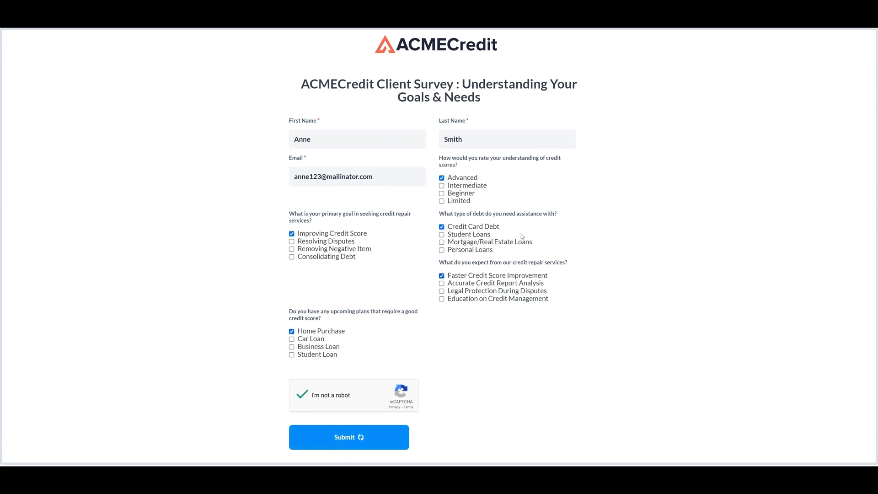
click(349, 437)
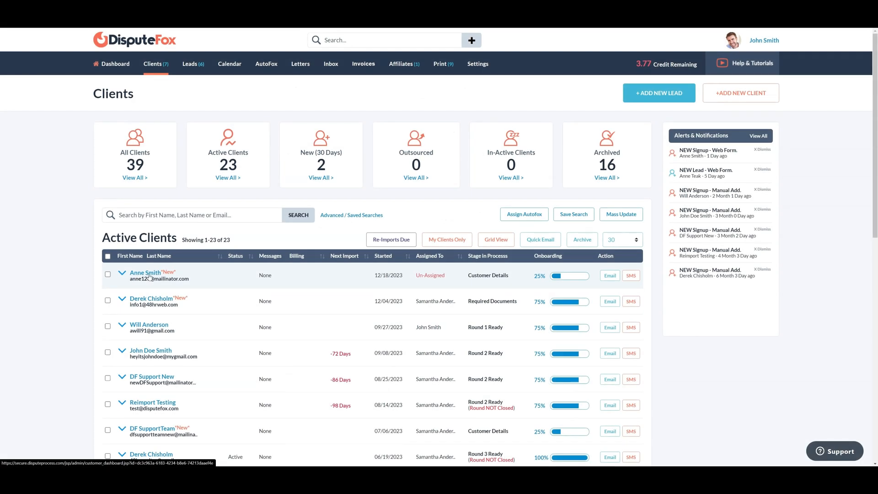
click(144, 273)
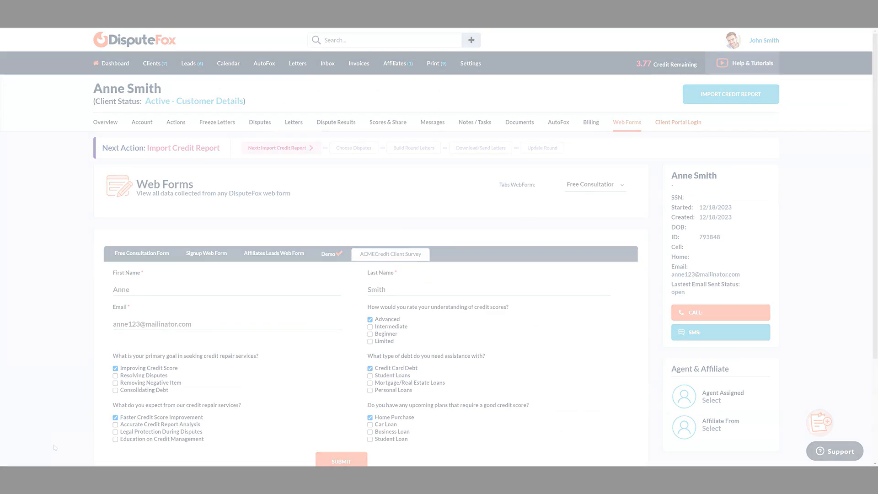
click(464, 63)
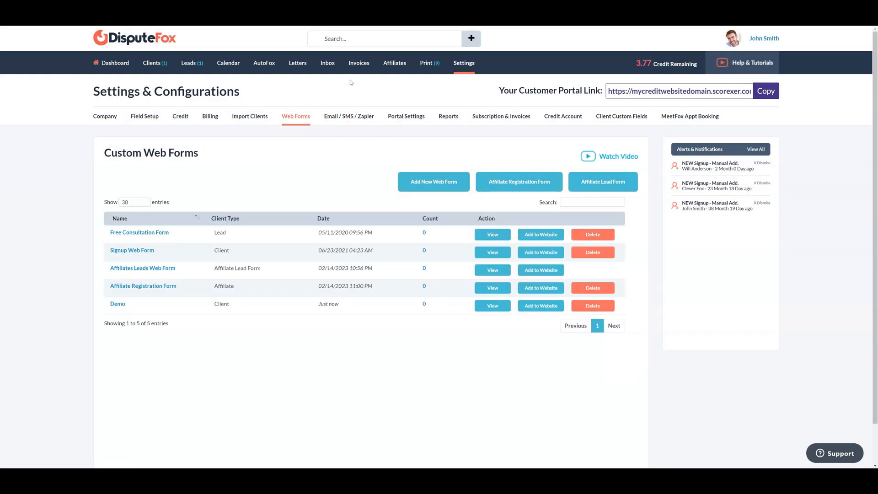
mouse_move(396, 64)
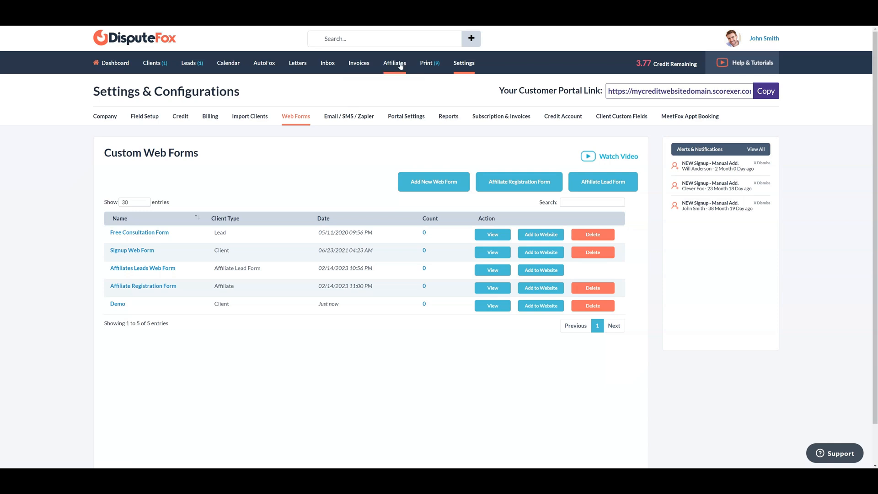
Step: Show affiliate Anne Teak's Web Forms & Links page with her referral link and embed code
click(395, 62)
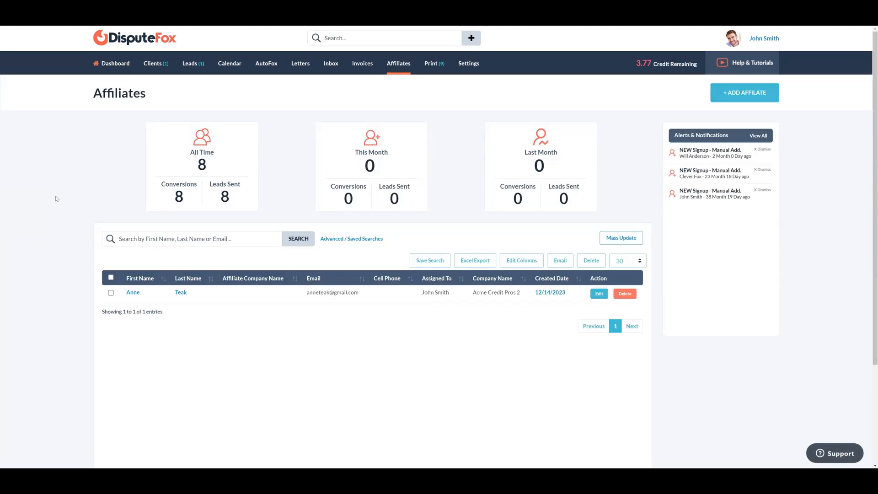
scroll(down, 3)
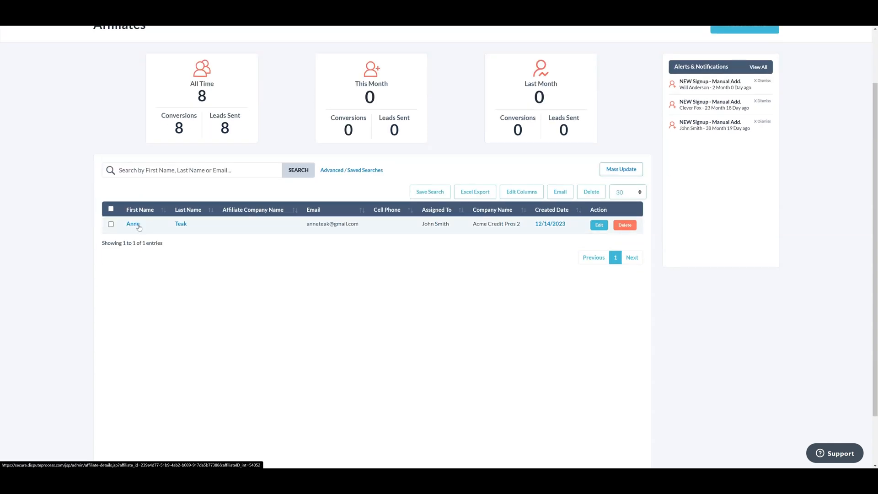
click(133, 224)
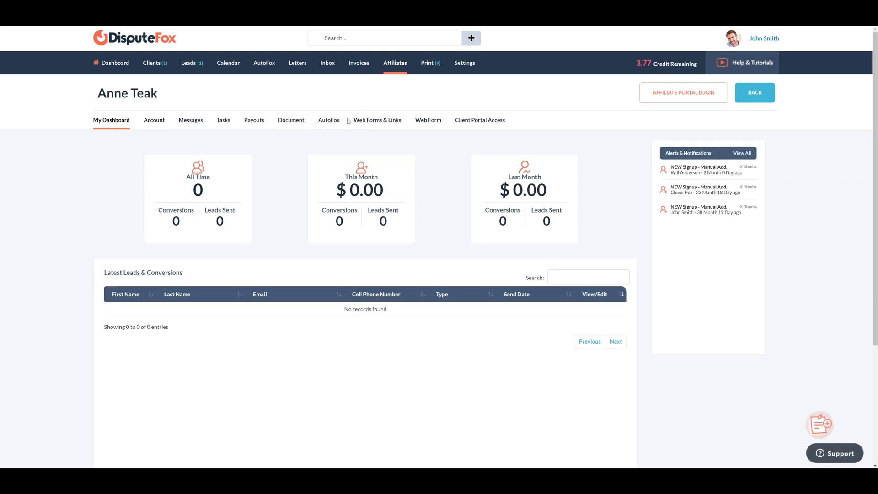
click(377, 120)
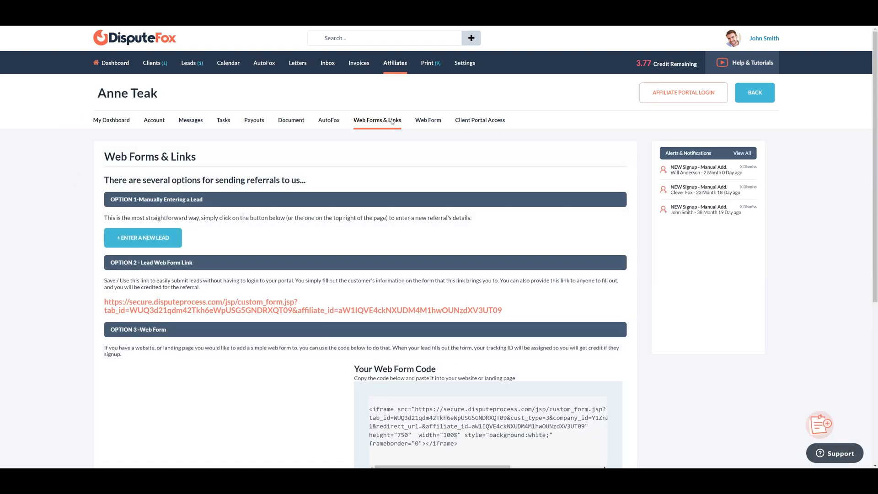
Step: Review the referral options and embed code, and view the affiliate's lead web form link
scroll(down, 3)
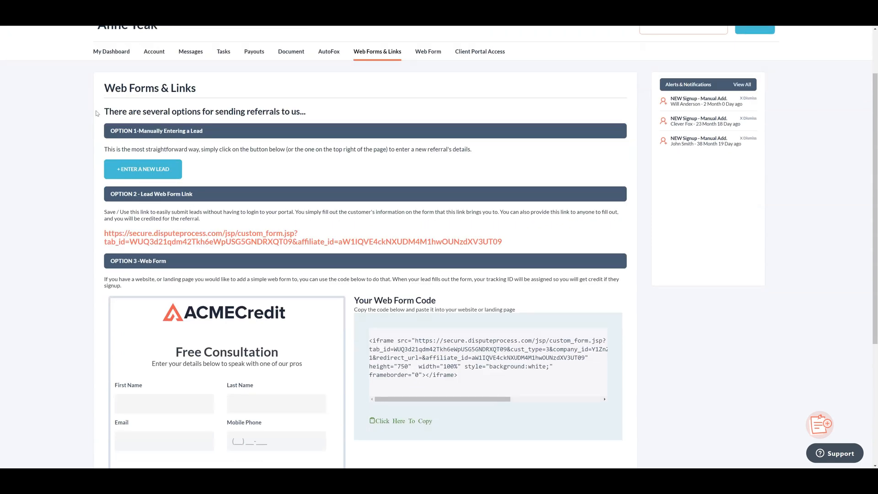
mouse_move(220, 90)
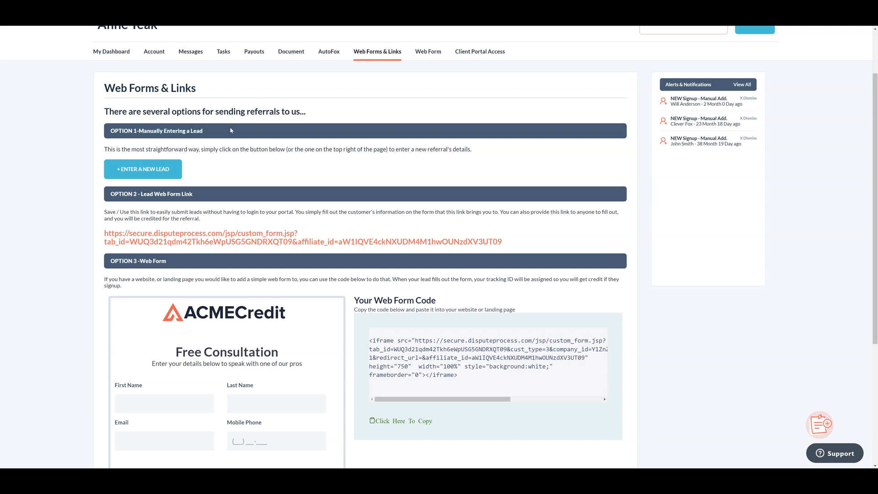
mouse_move(461, 142)
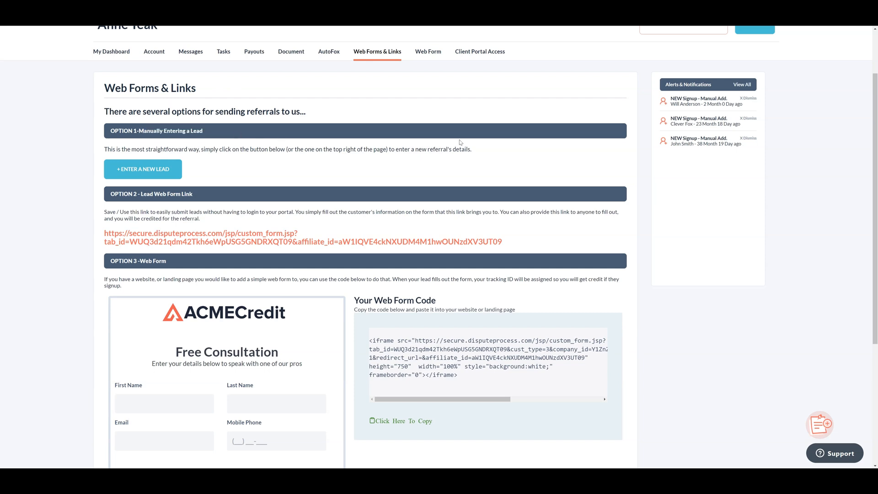
mouse_move(167, 166)
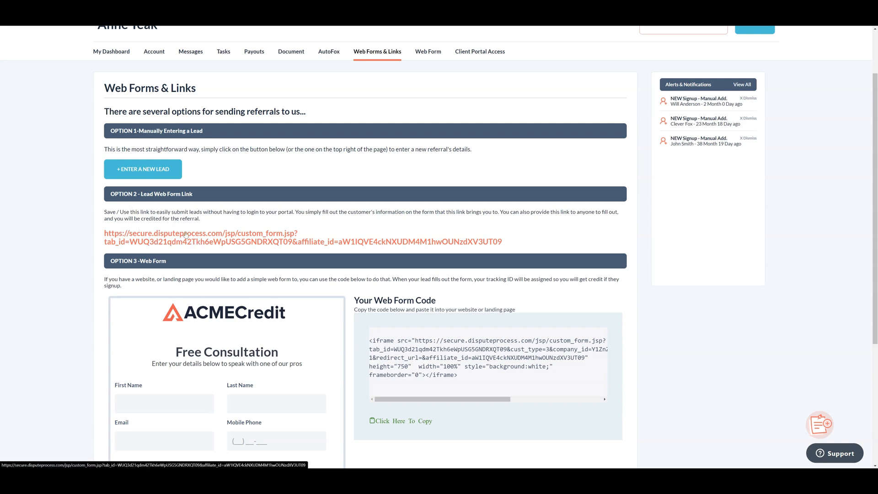
click(186, 234)
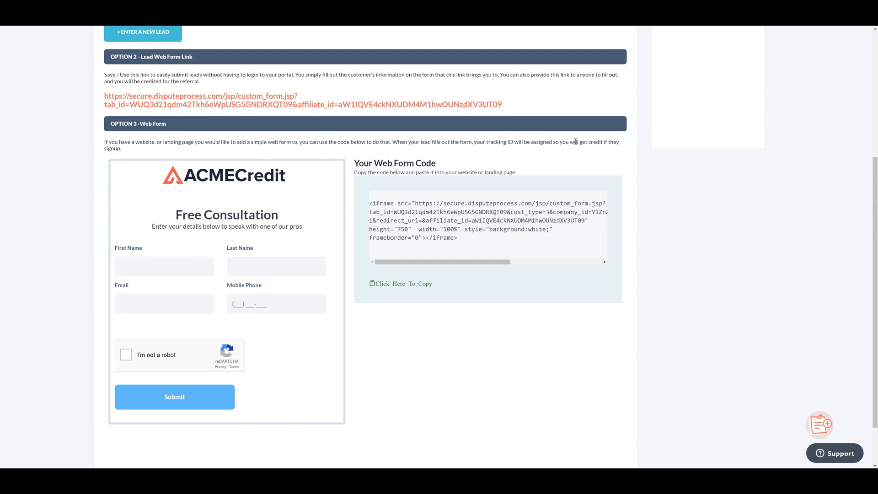
mouse_move(377, 165)
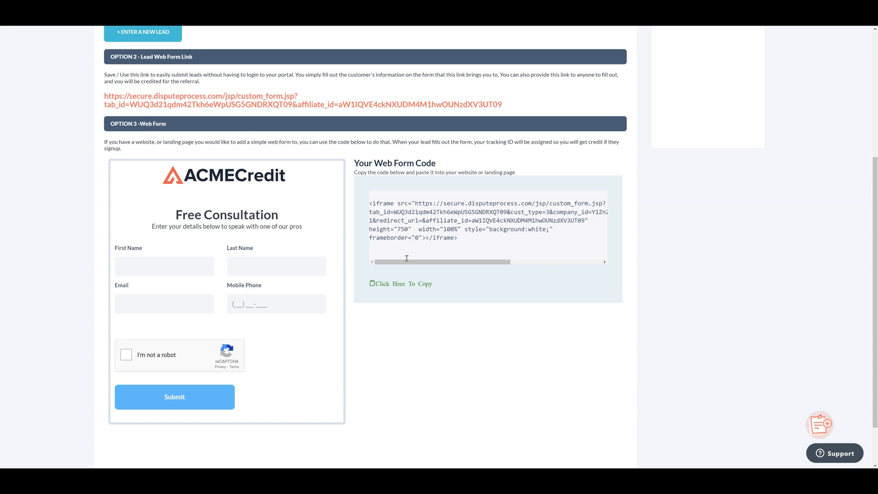
Step: Check the web forms list showing one Demo submission, then return to the main dashboard
scroll(down, 3)
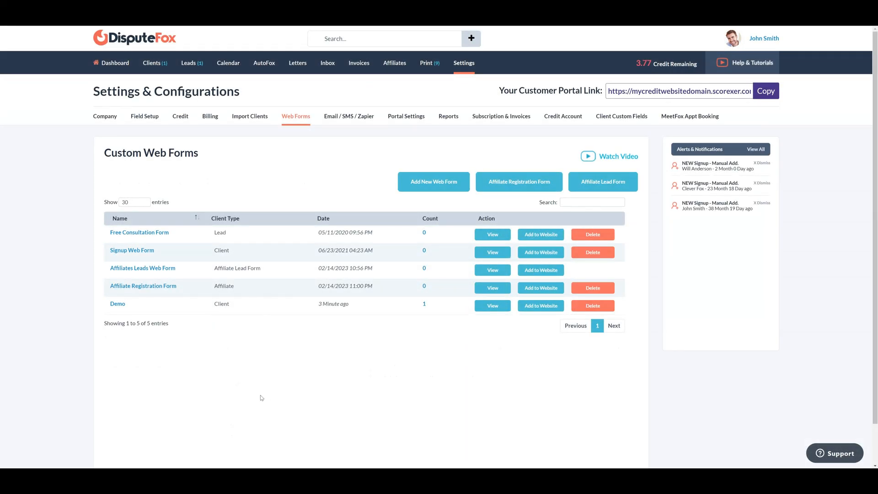
click(114, 62)
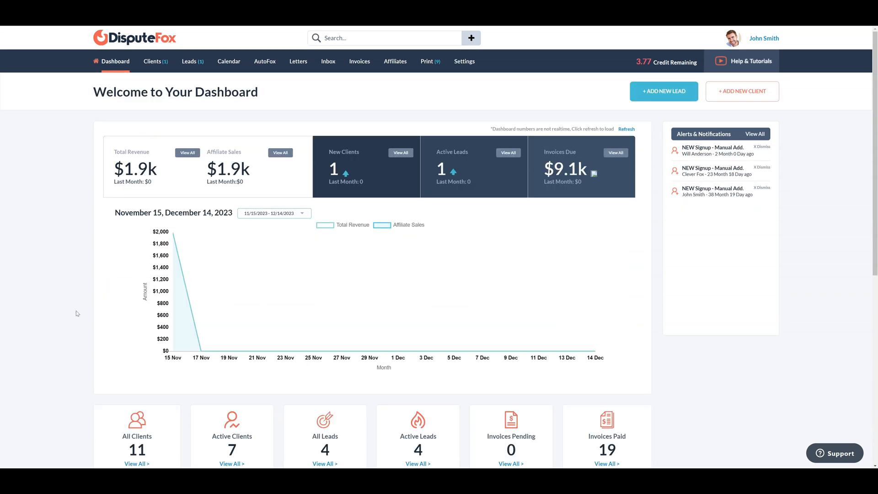